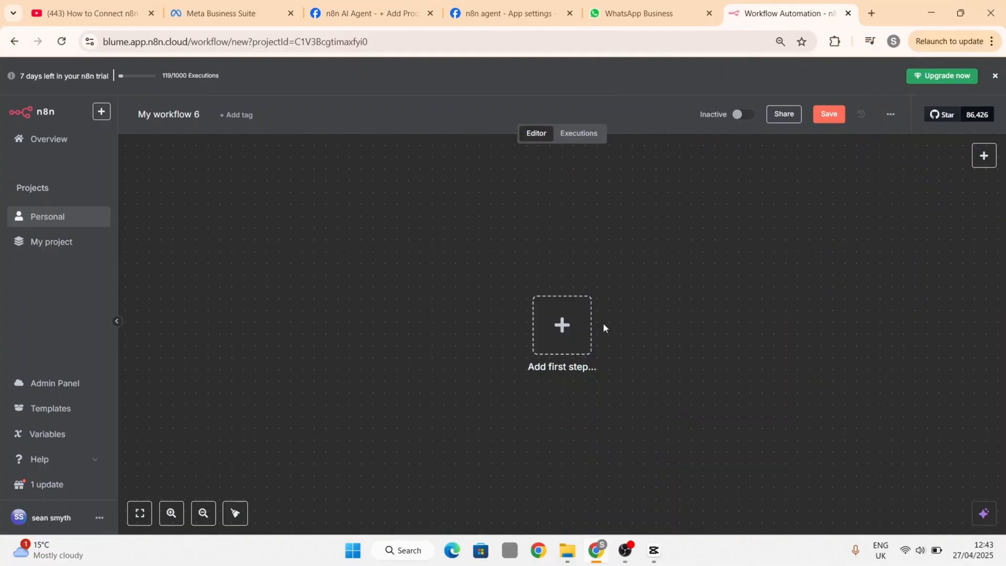
- Set the workflow's first step to the WhatsApp Business Cloud 'On messages' trigger
click(562, 325)
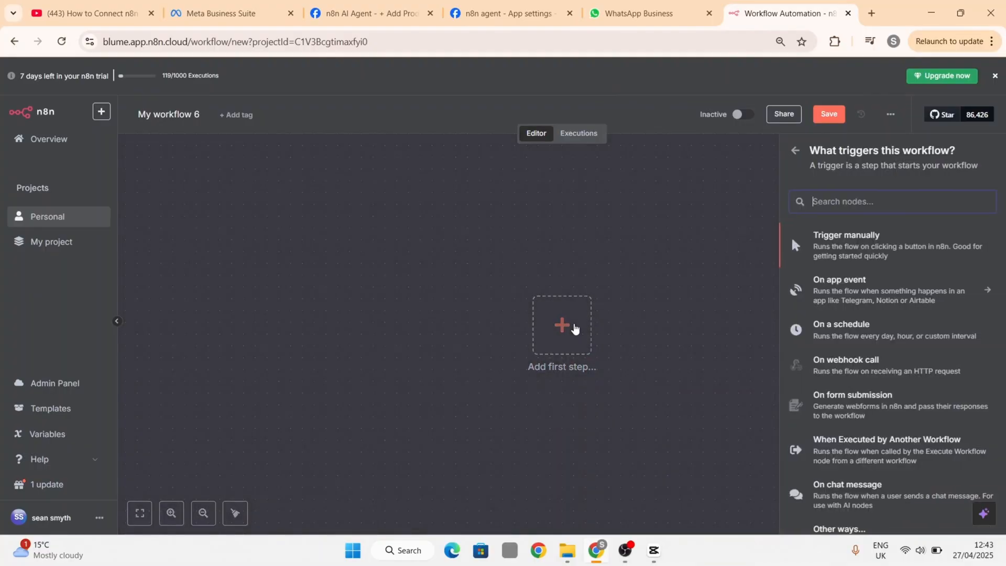
text(whats)
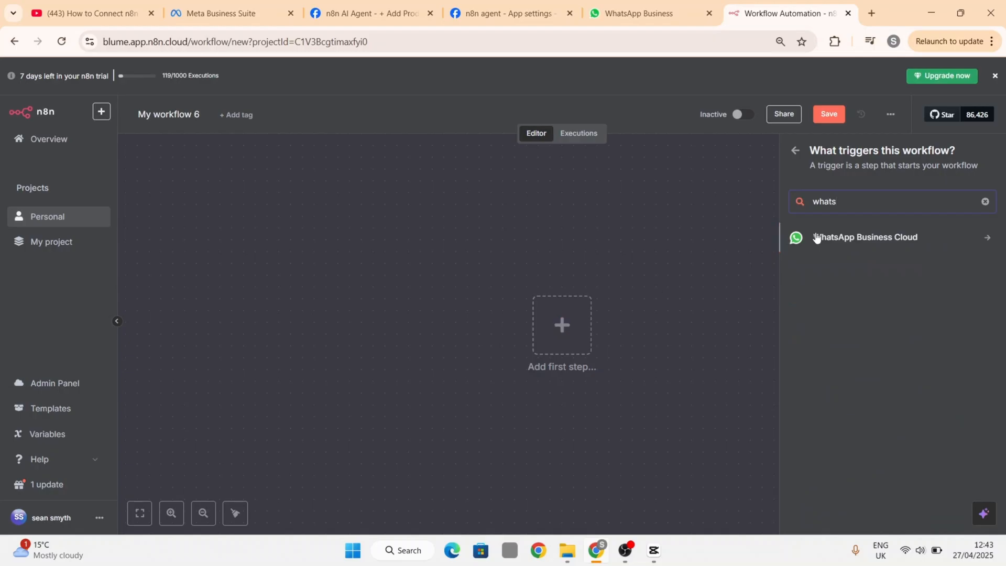
click(865, 237)
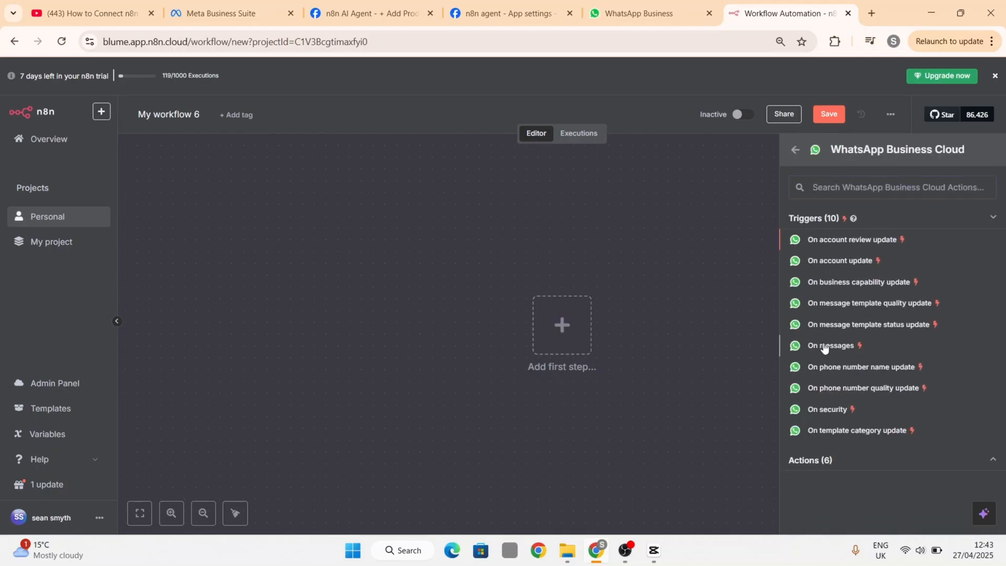
click(830, 345)
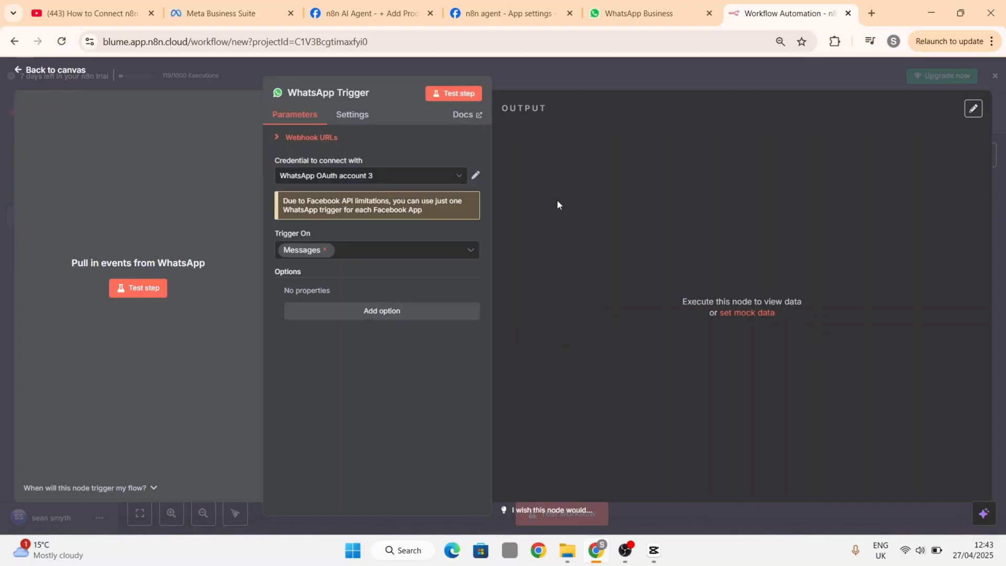
mouse_move(458, 178)
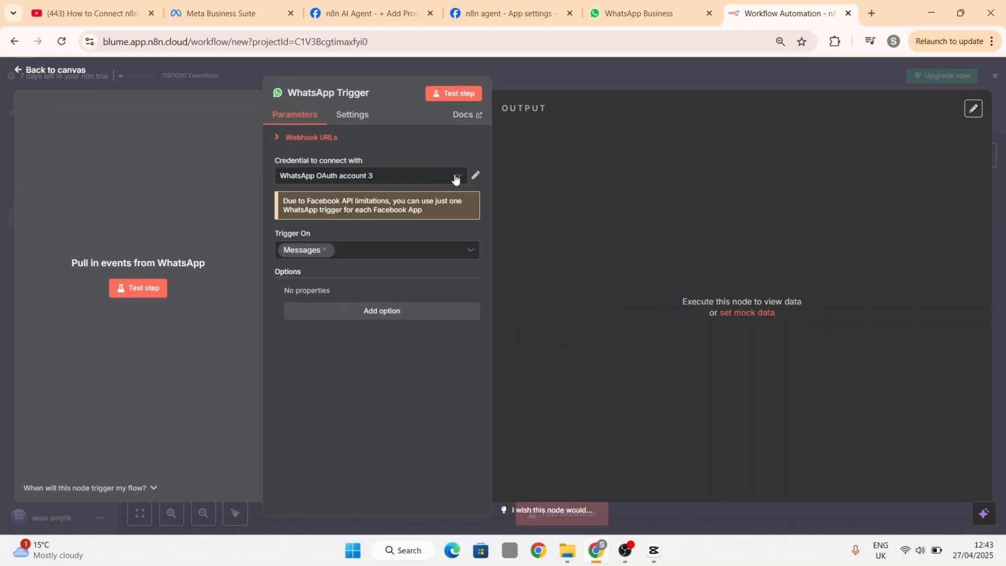
- Start a new WhatsApp OAuth credential for the trigger, then switch to Meta Business Suite
click(370, 175)
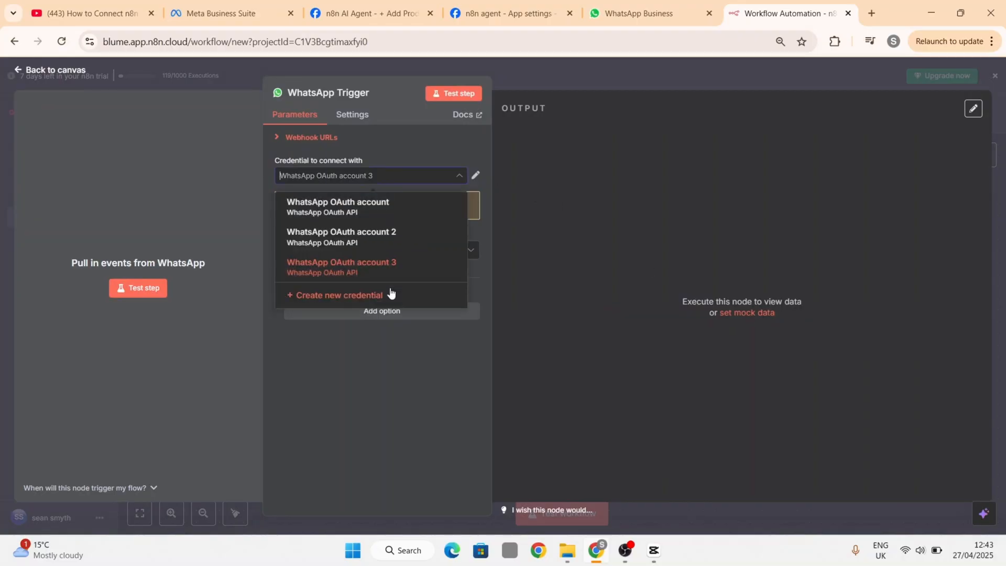
click(338, 295)
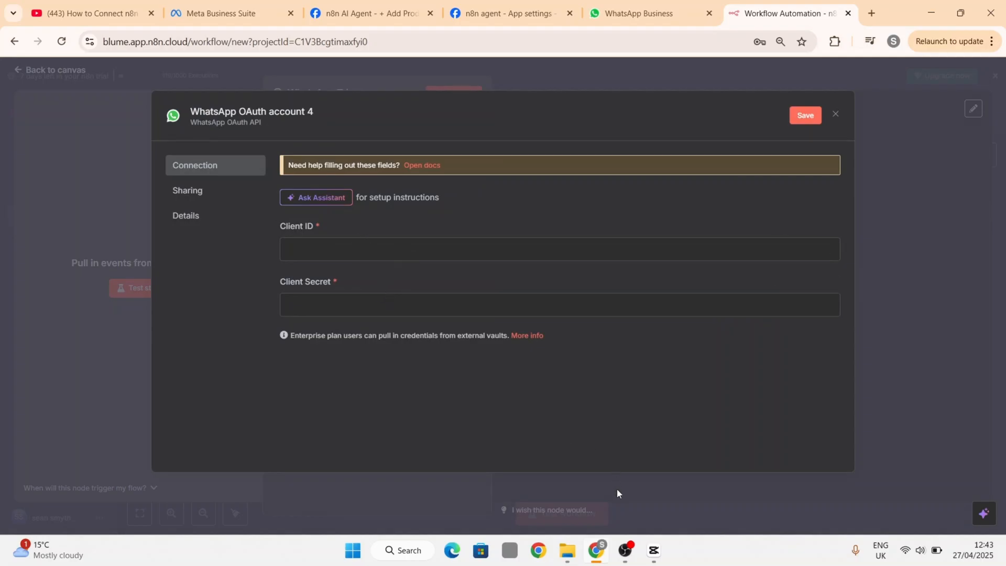
click(218, 13)
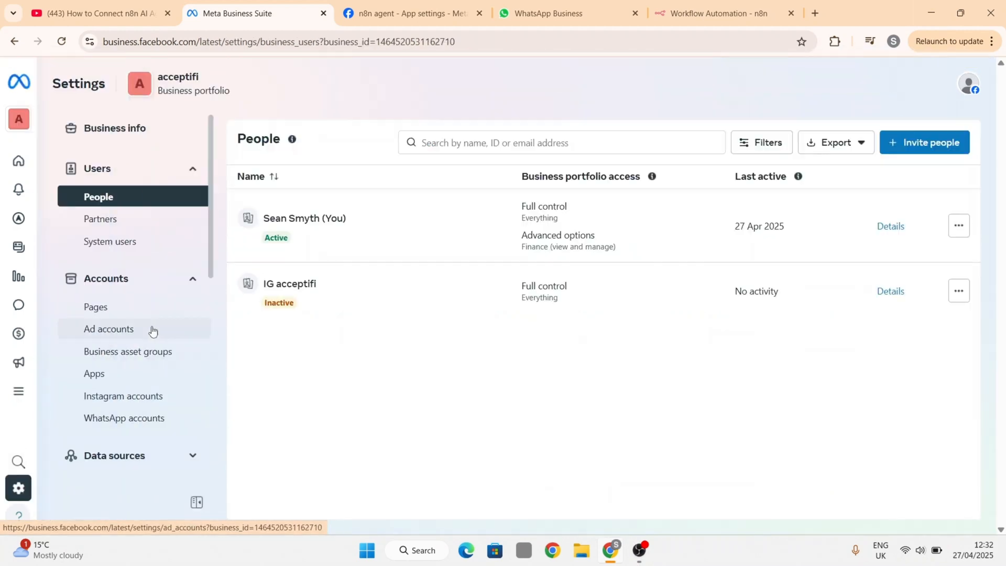
- Under Accounts > Apps, add an app and choose 'Create a new app ID'
click(94, 373)
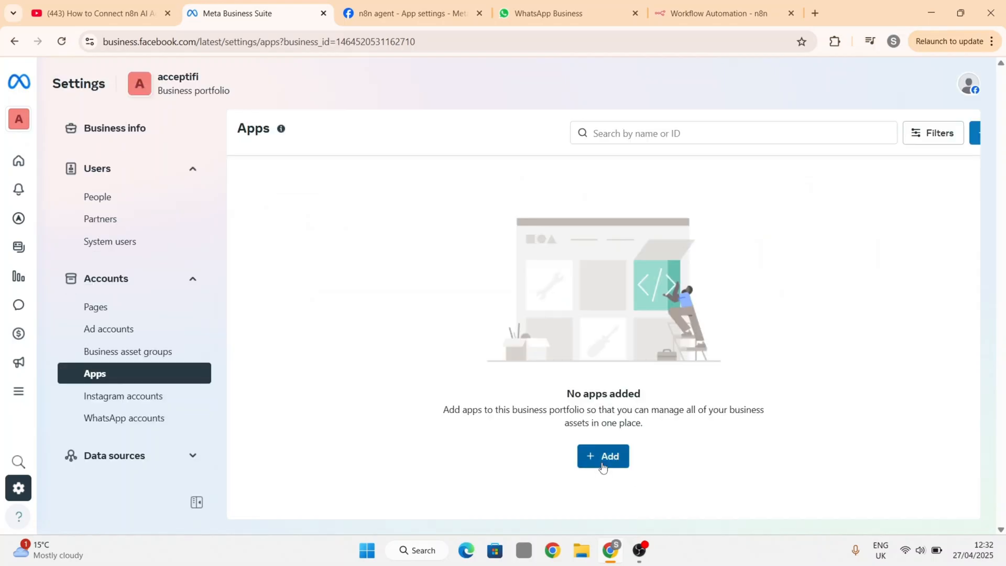
click(603, 456)
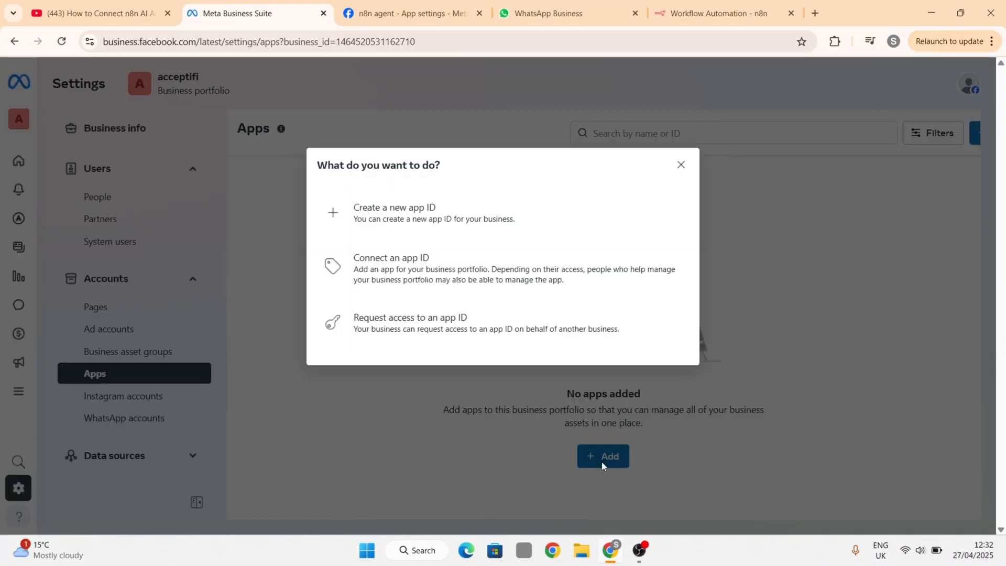
click(396, 207)
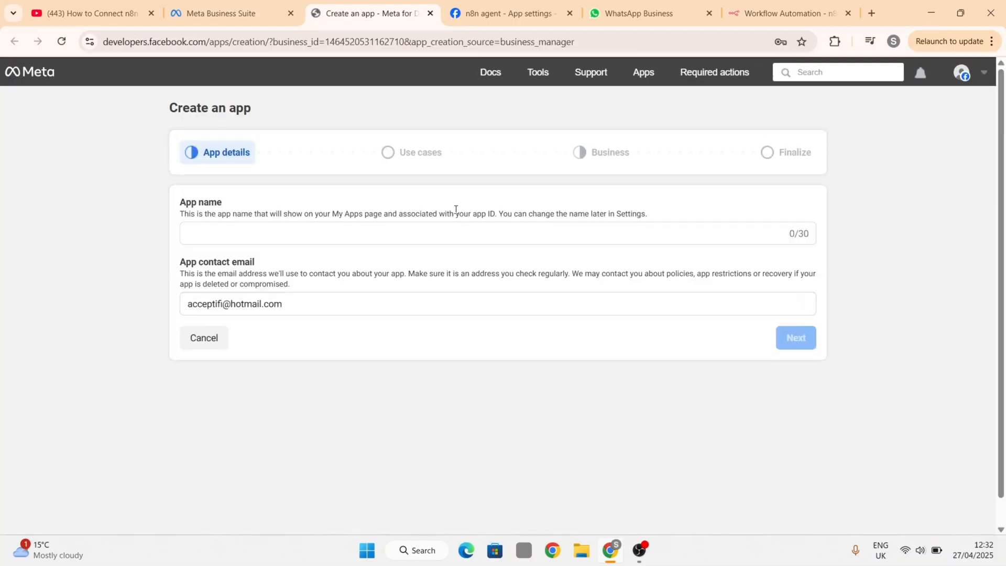
- Create the 'n8n AI Agent' app with the Other use case and Business type, confirming by password
text(n8n AI Age)
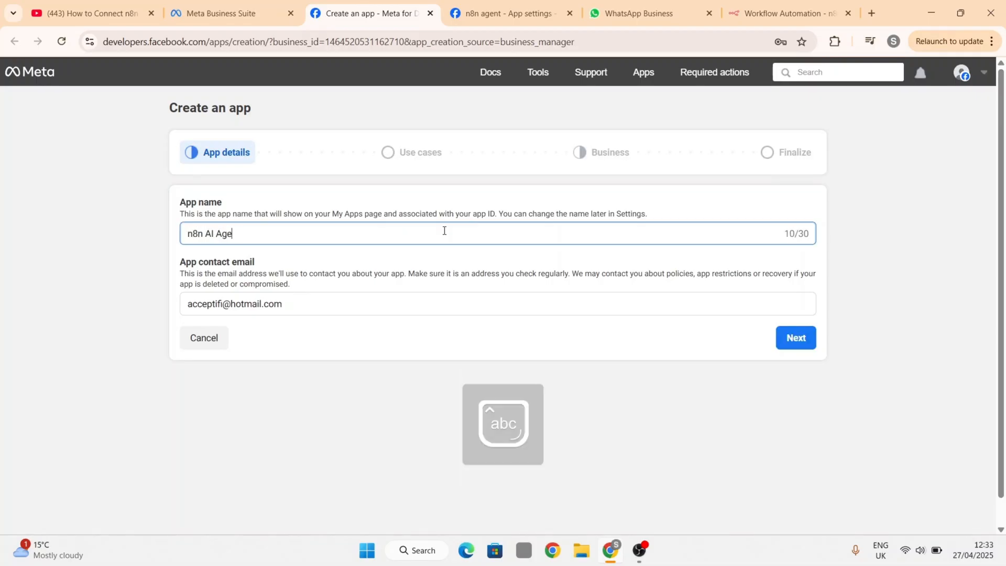
text(nt)
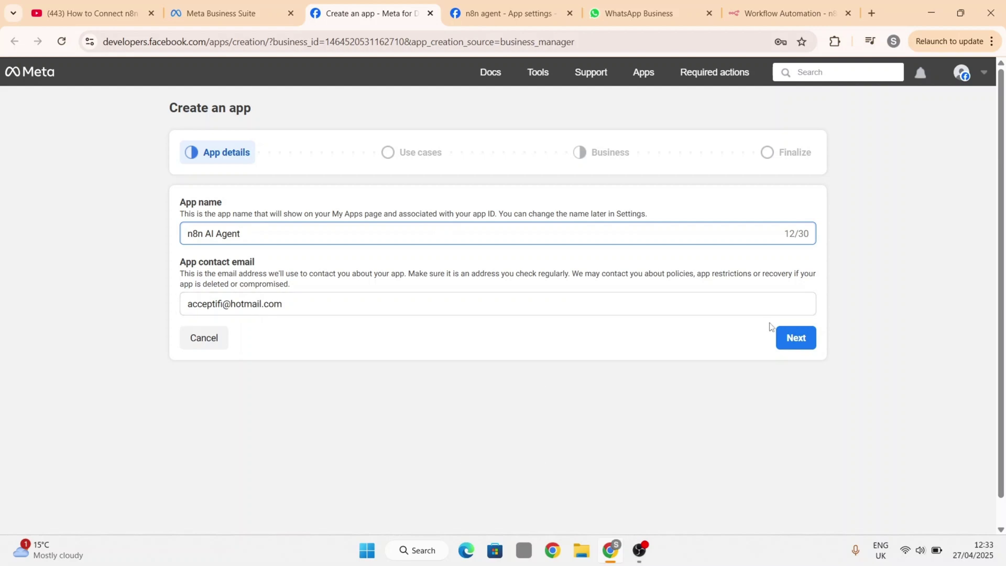
click(795, 338)
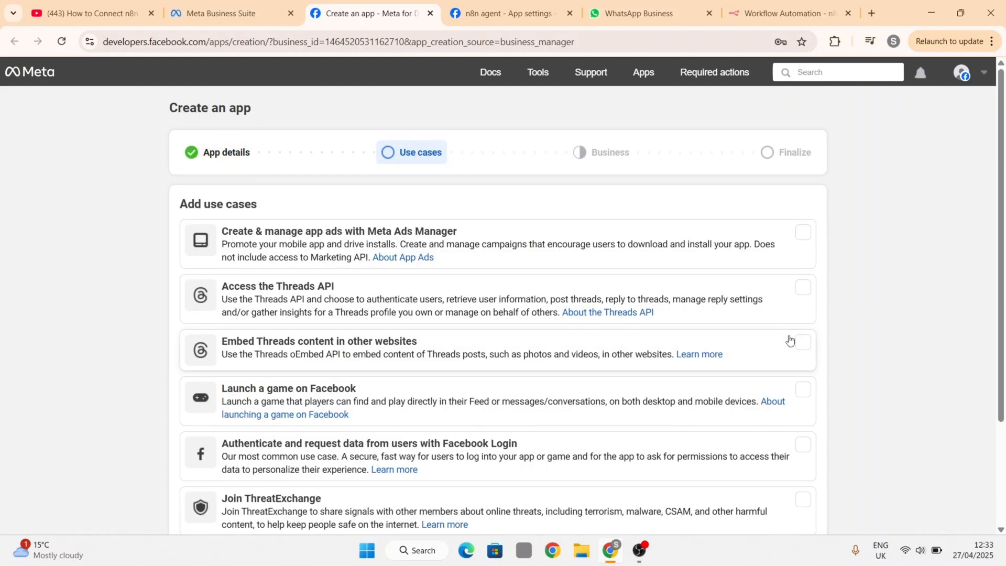
scroll(down, 3)
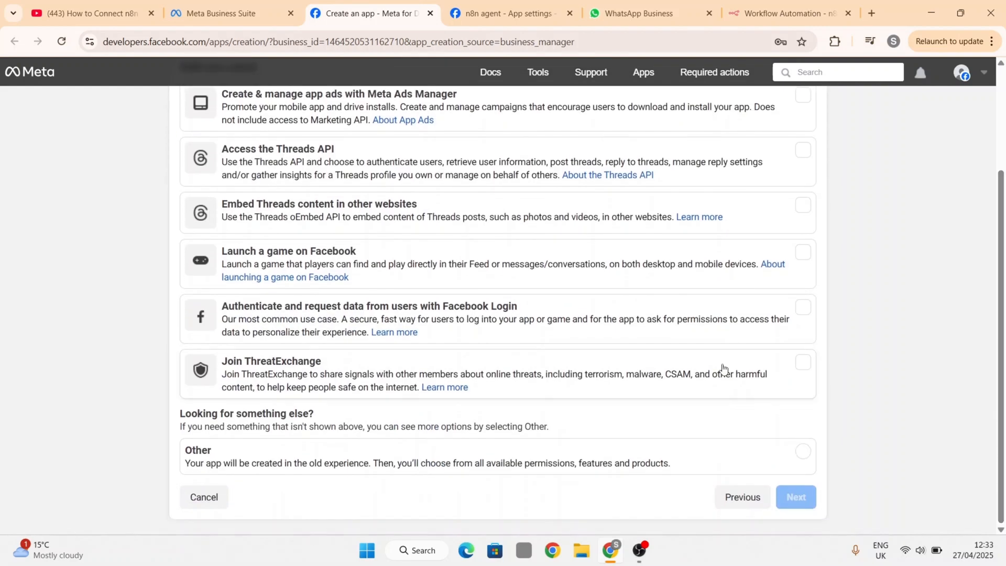
click(803, 451)
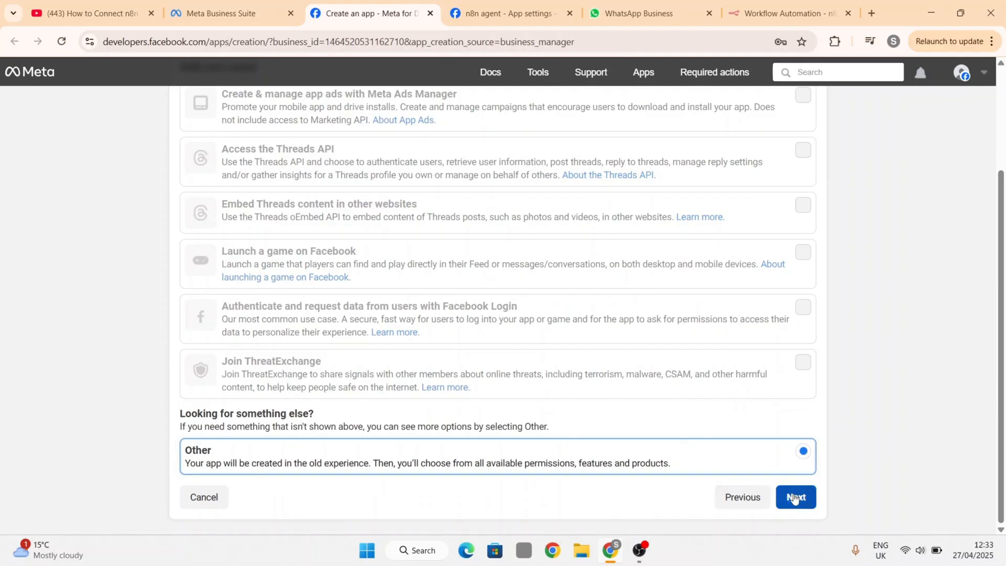
click(795, 497)
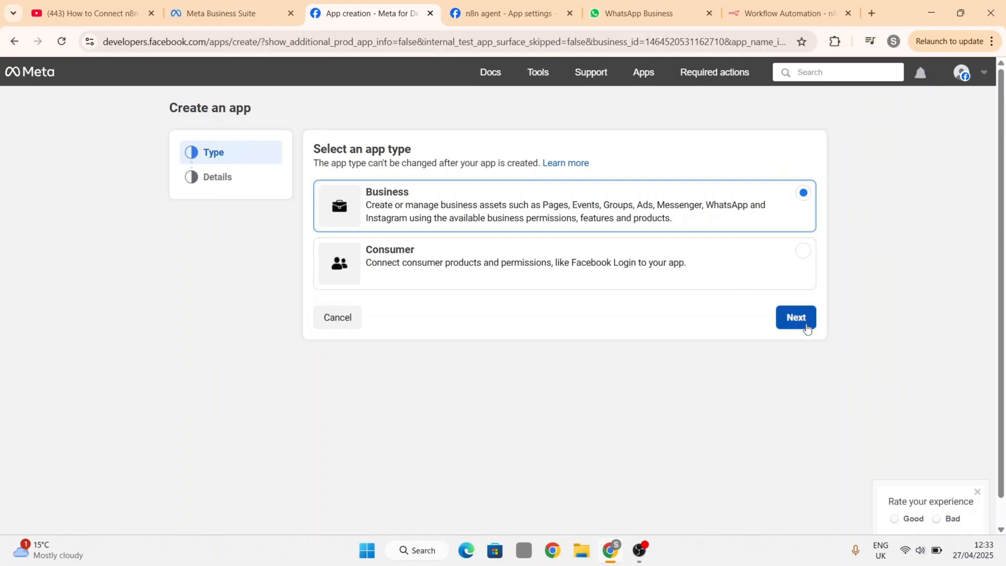
click(796, 316)
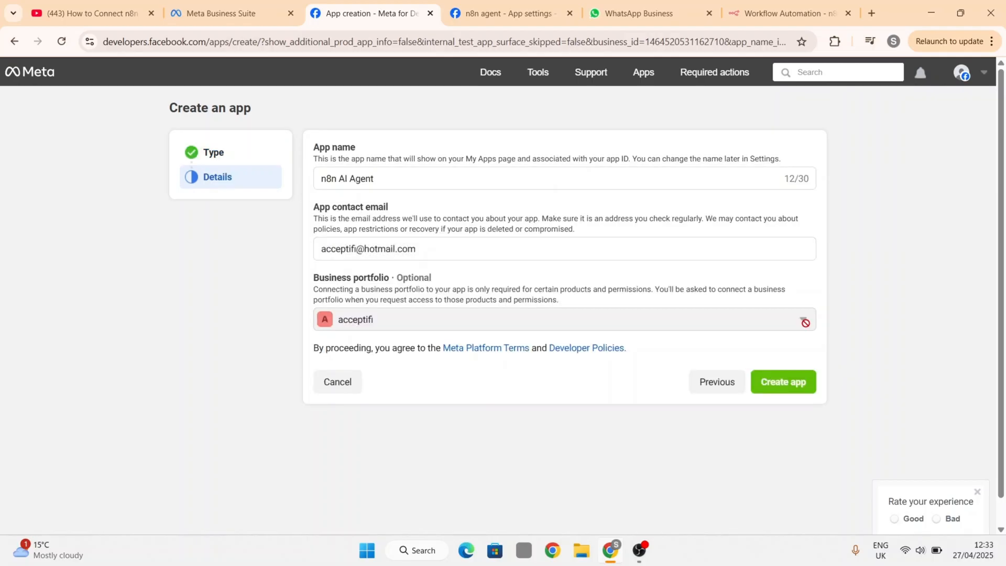
mouse_move(685, 238)
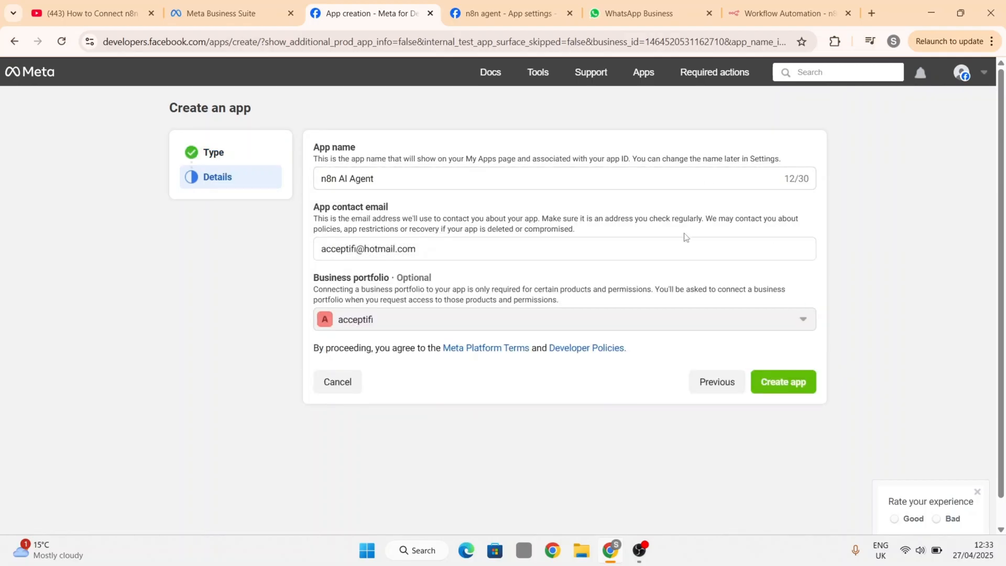
mouse_move(799, 369)
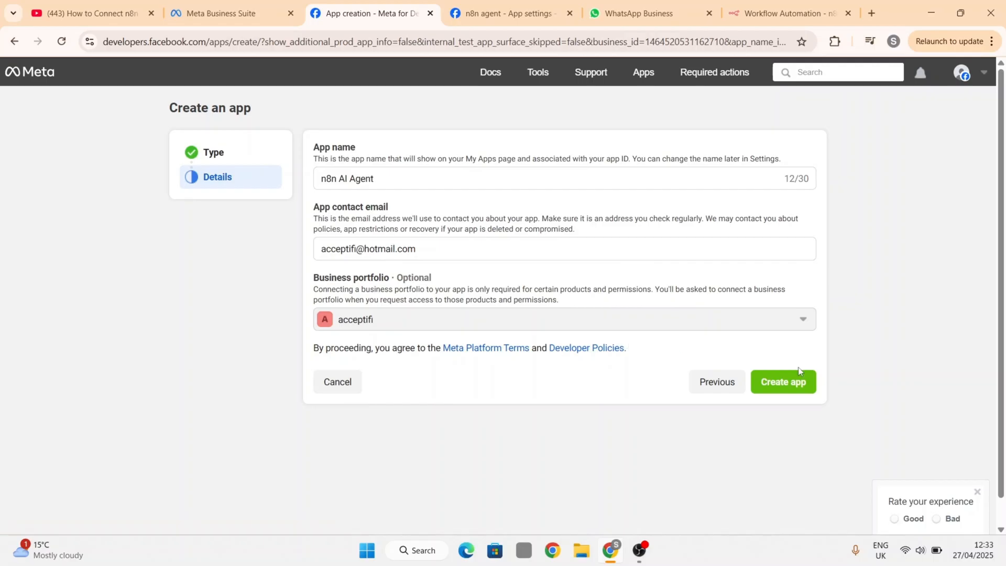
click(783, 381)
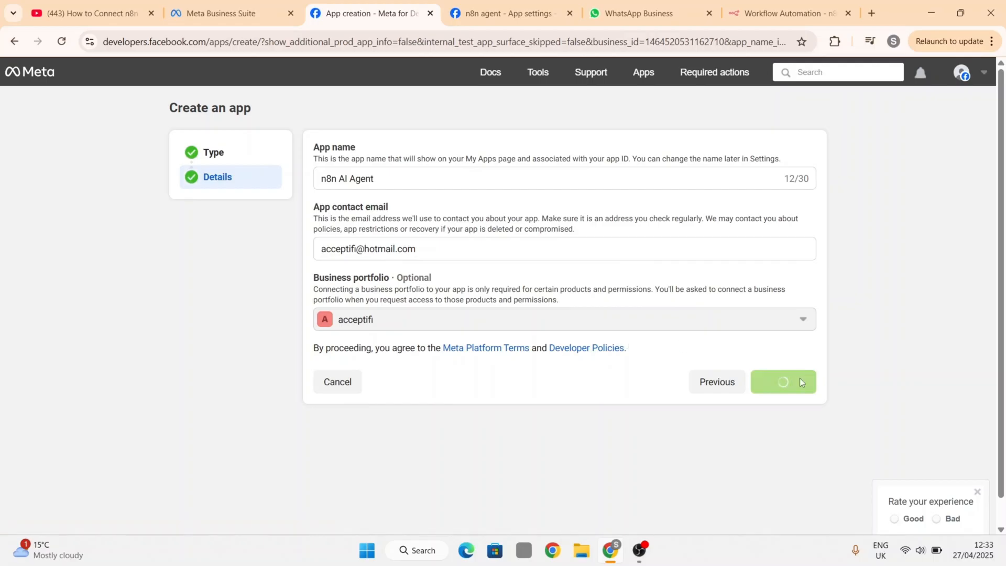
click(783, 382)
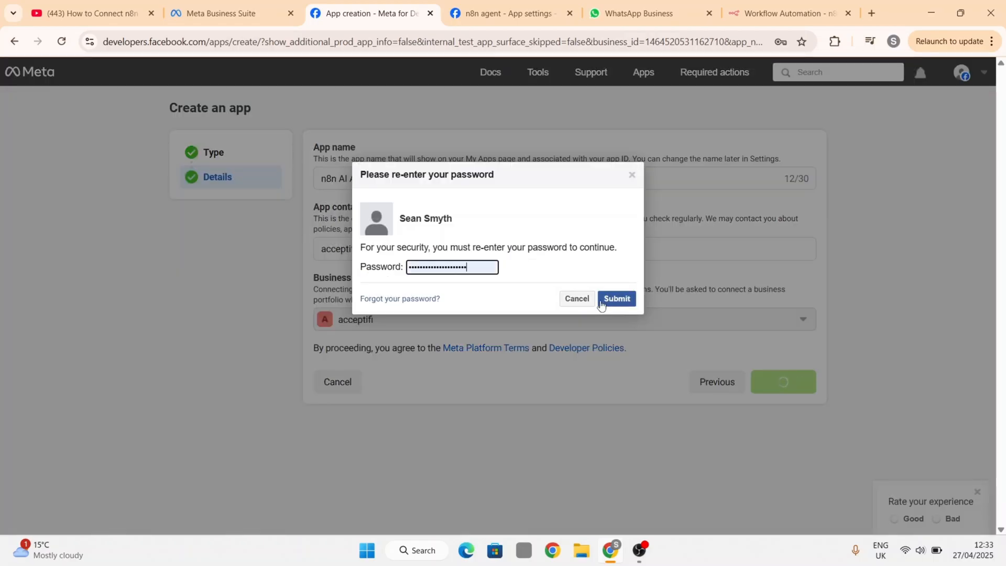
- Finish app creation, set up the WhatsApp product, and open App settings > Basic
click(616, 298)
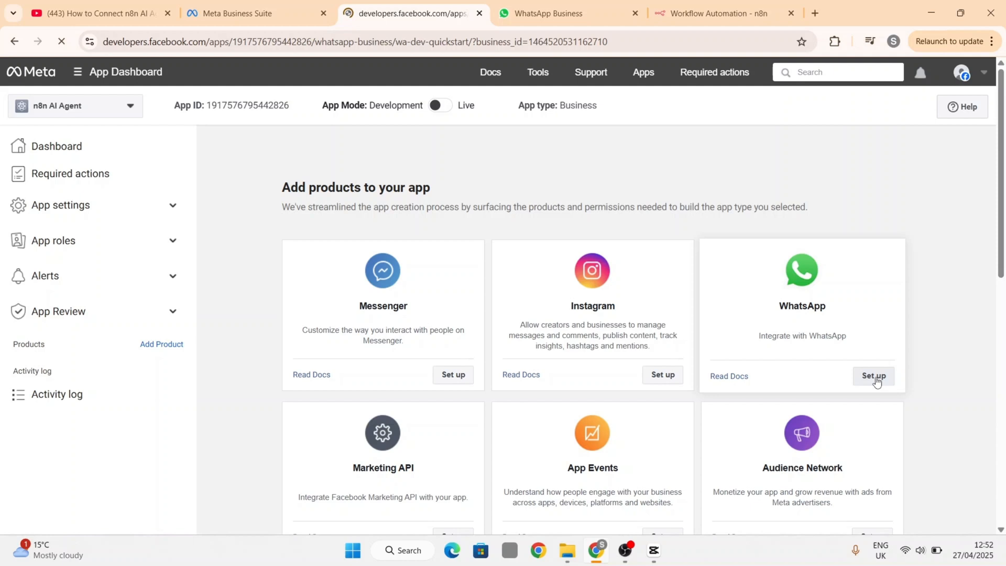
click(873, 376)
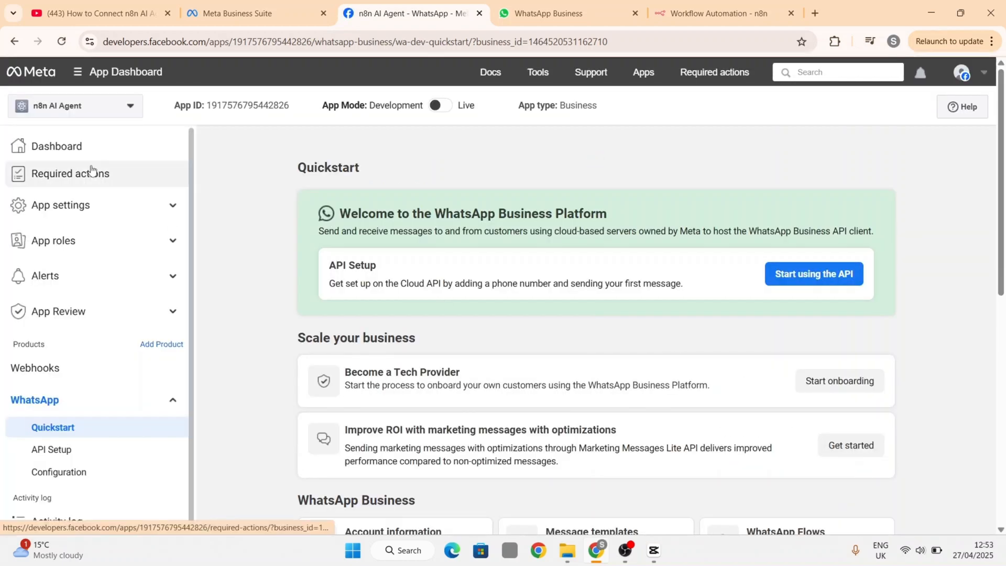
click(60, 205)
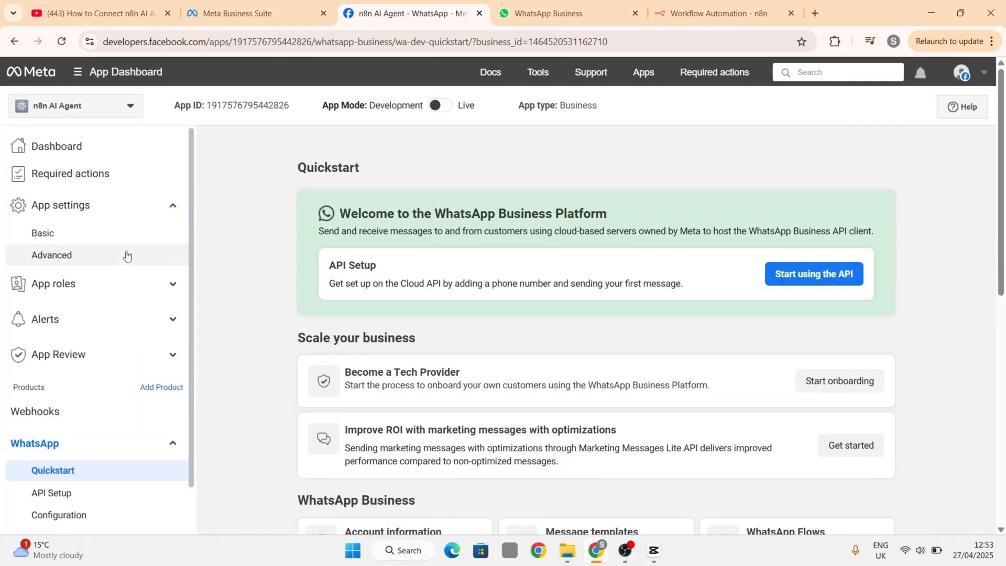
click(42, 233)
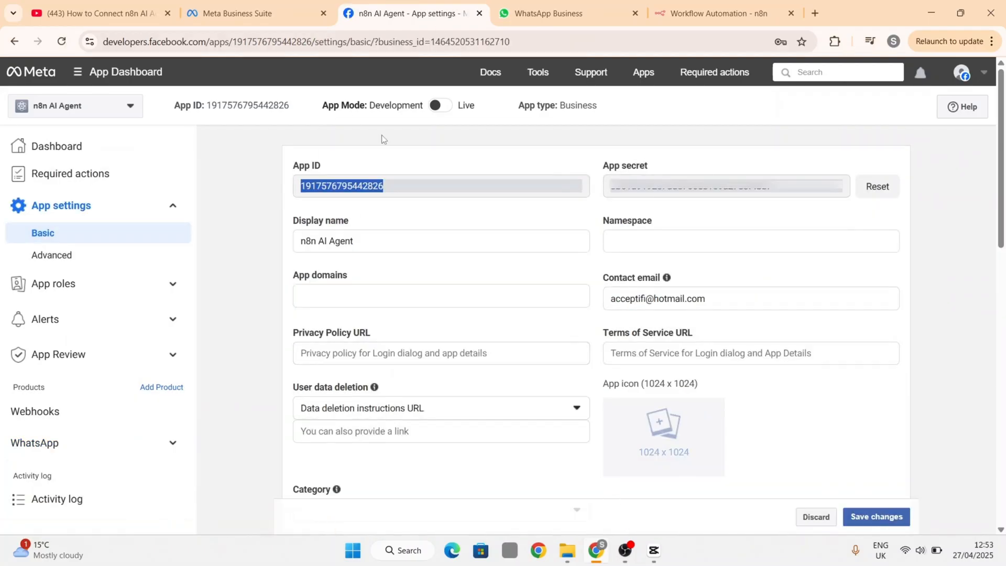
- Put the Meta App ID and secret into the n8n credential, then save and close it
click(726, 13)
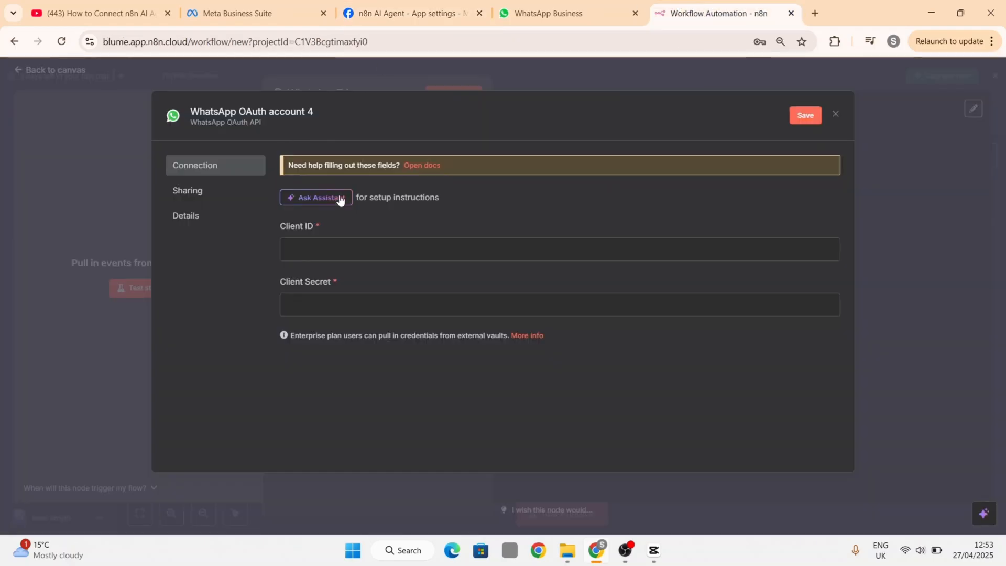
click(410, 14)
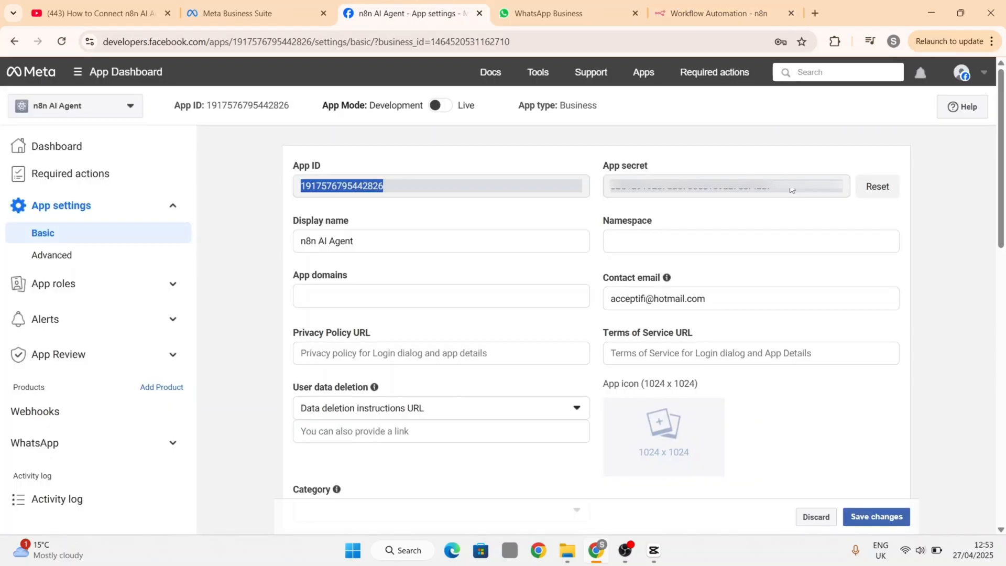
click(590, 72)
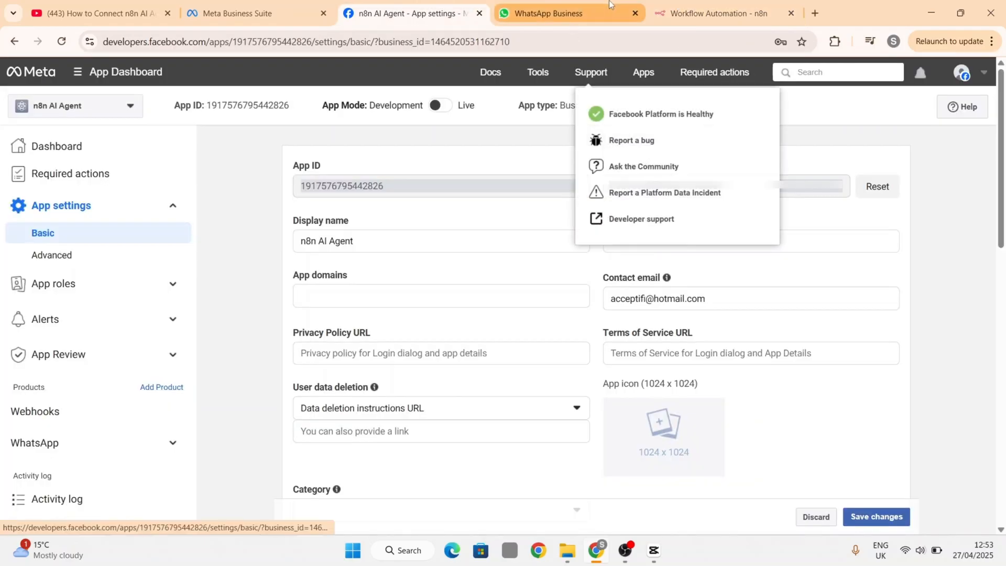
click(722, 13)
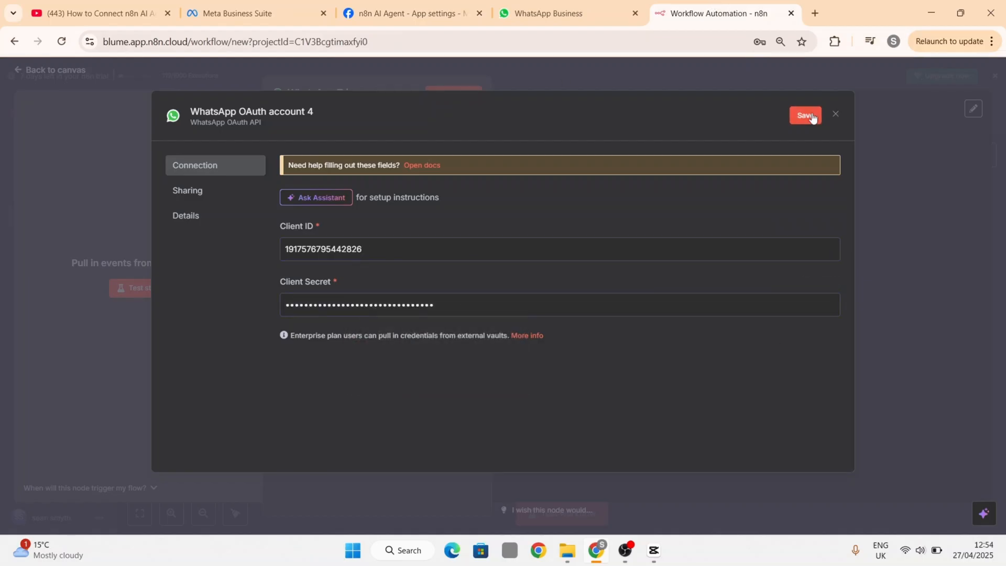
click(805, 116)
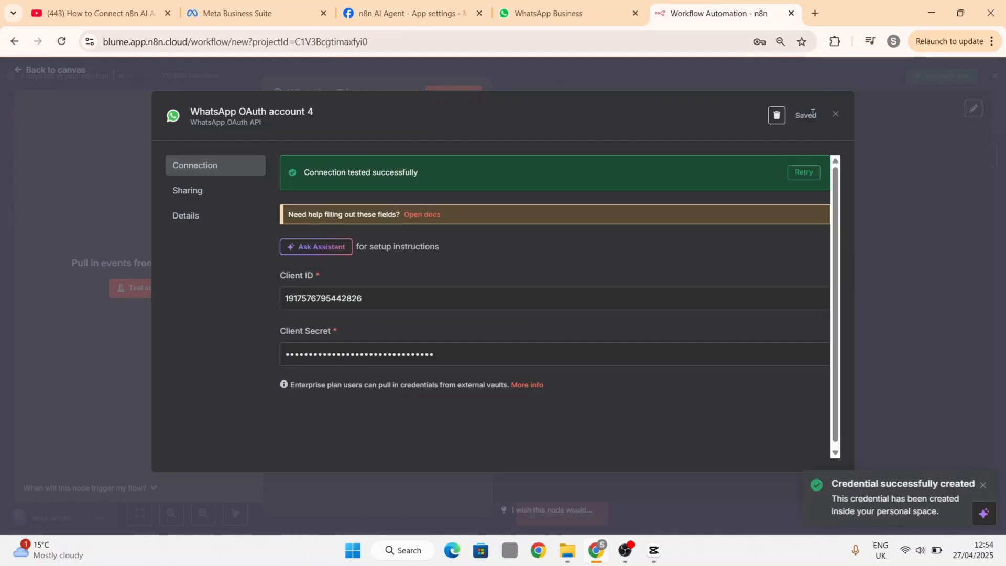
click(835, 114)
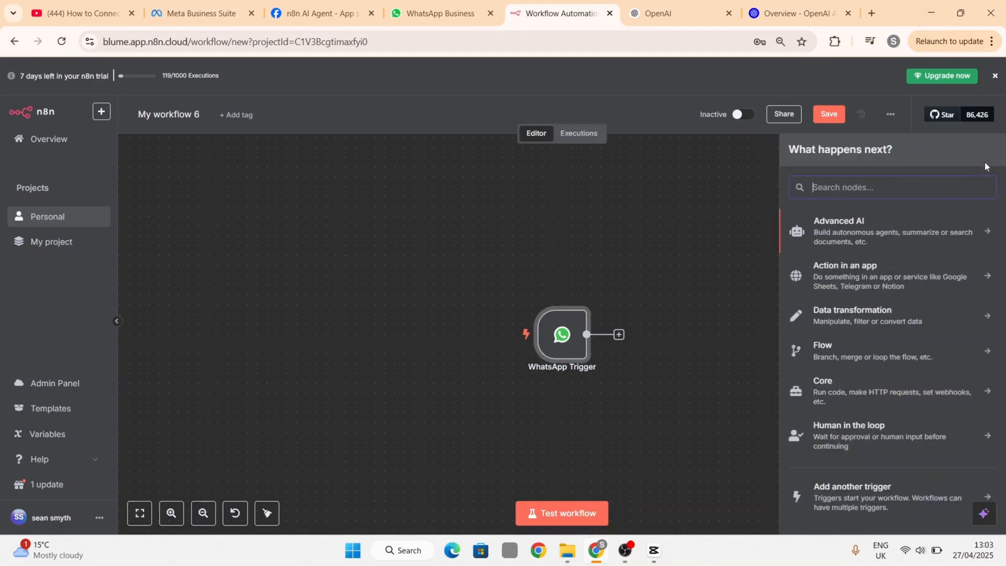
mouse_move(882, 239)
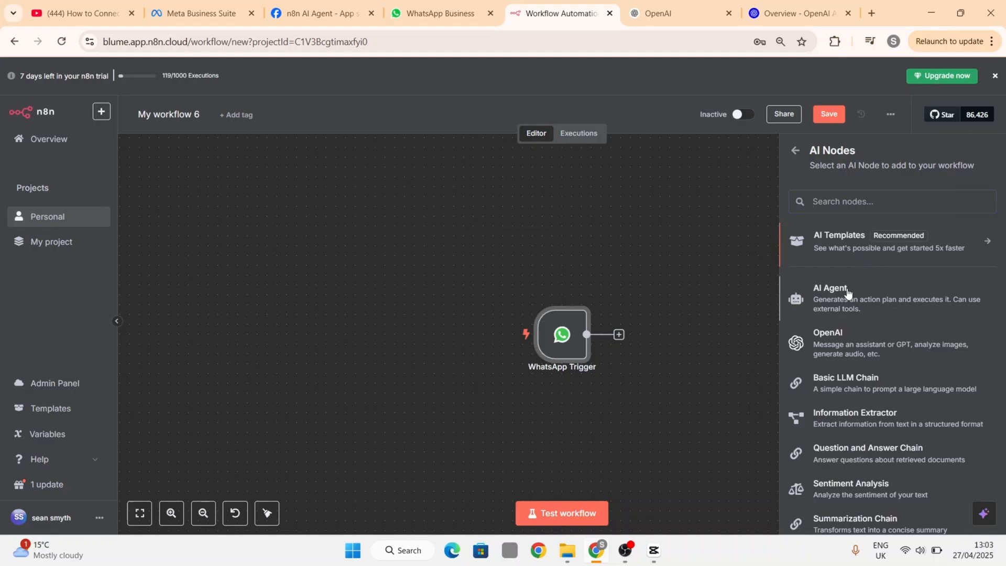
- Insert an AI Agent node after the WhatsApp Trigger and return to the canvas
click(830, 287)
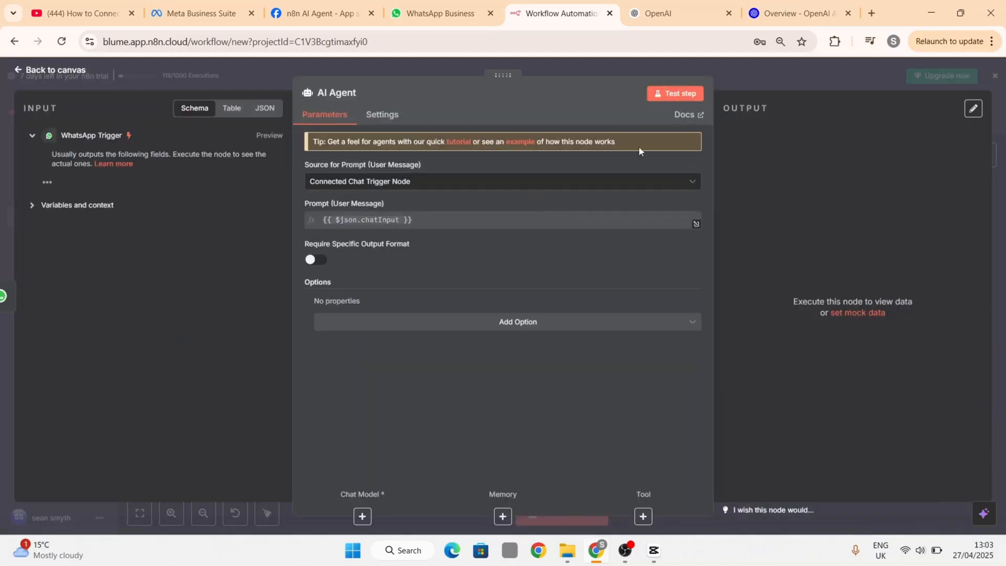
click(53, 69)
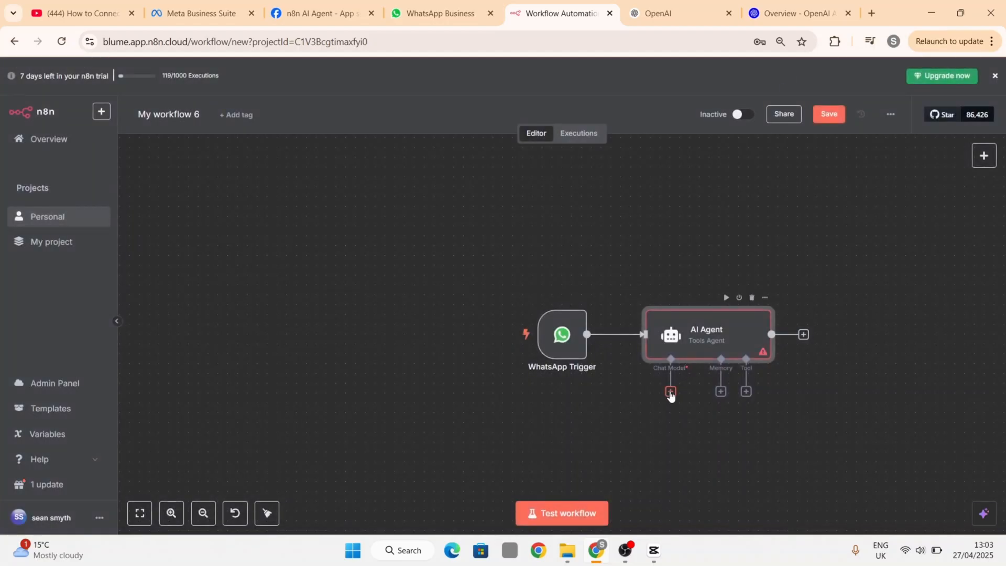
- Attach an OpenAI Chat Model to the AI Agent and start a new OpenAI credential
click(670, 391)
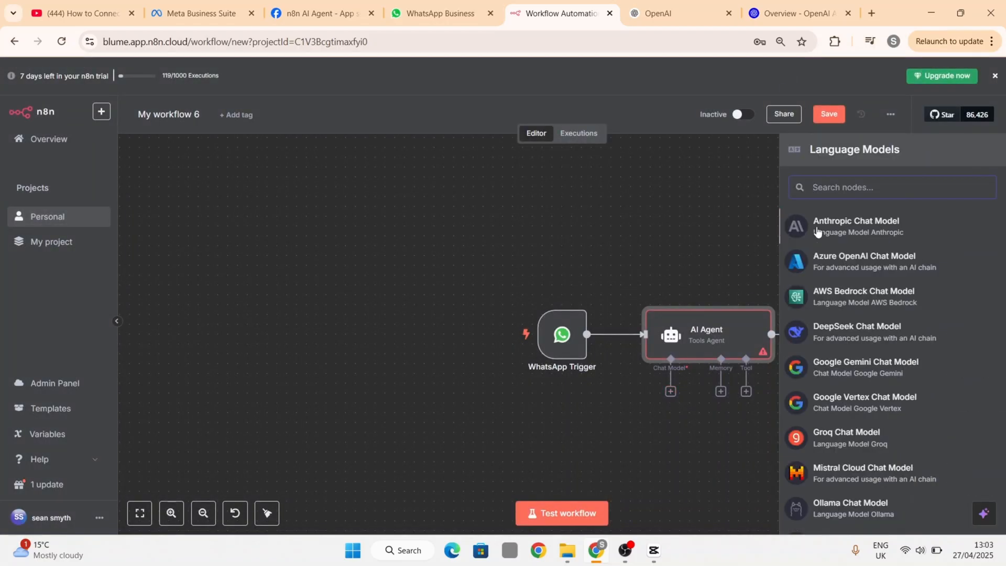
text(open)
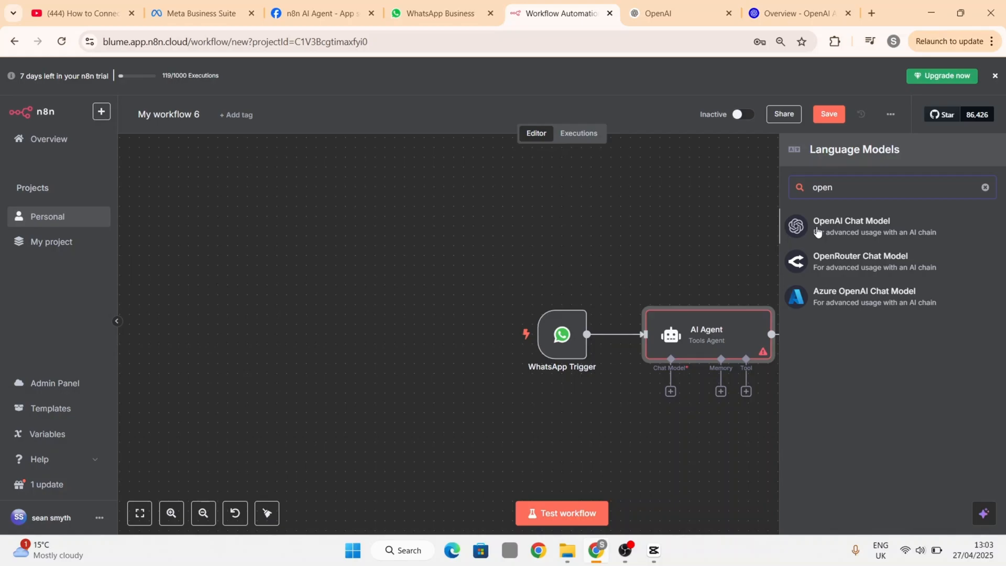
mouse_move(782, 306)
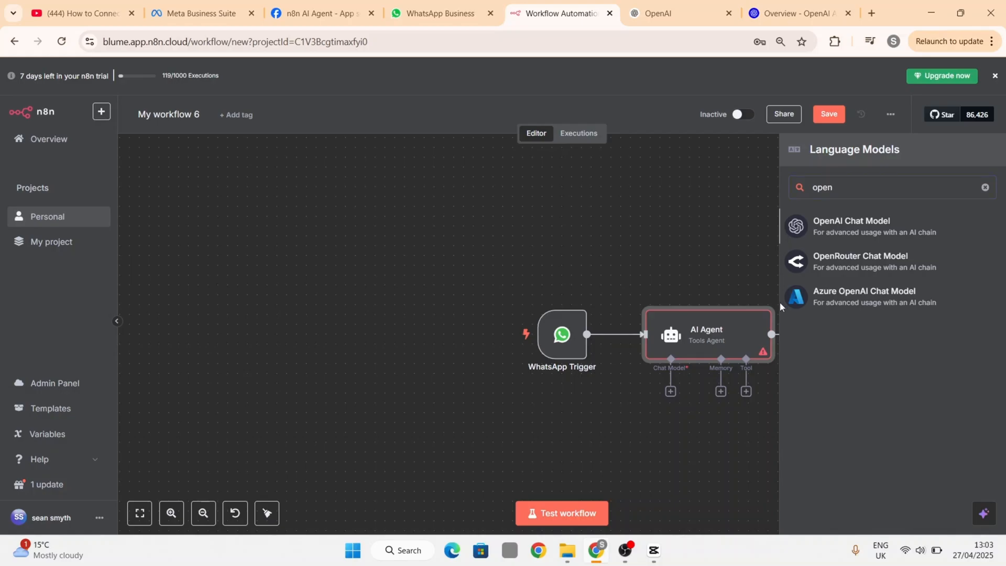
click(850, 227)
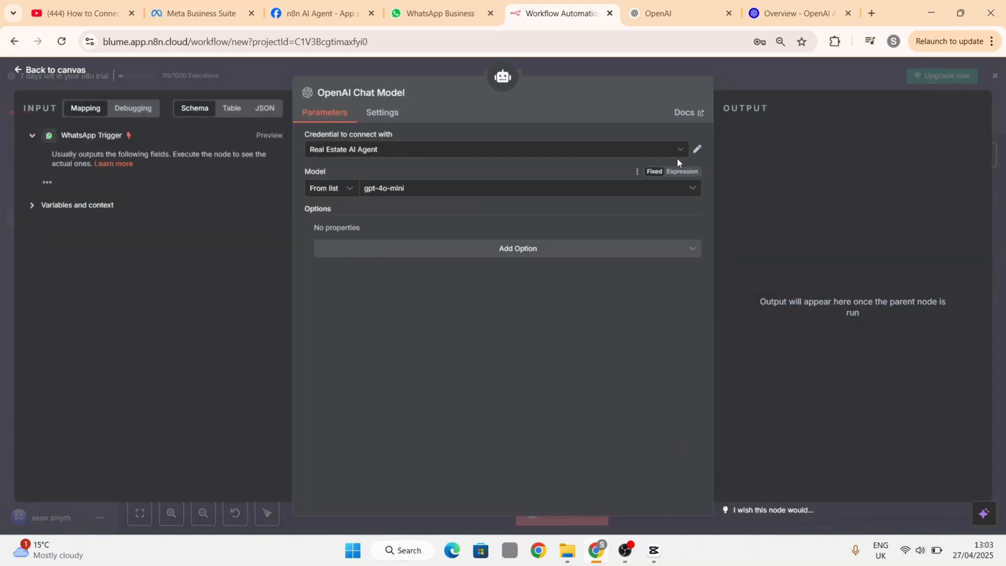
click(680, 150)
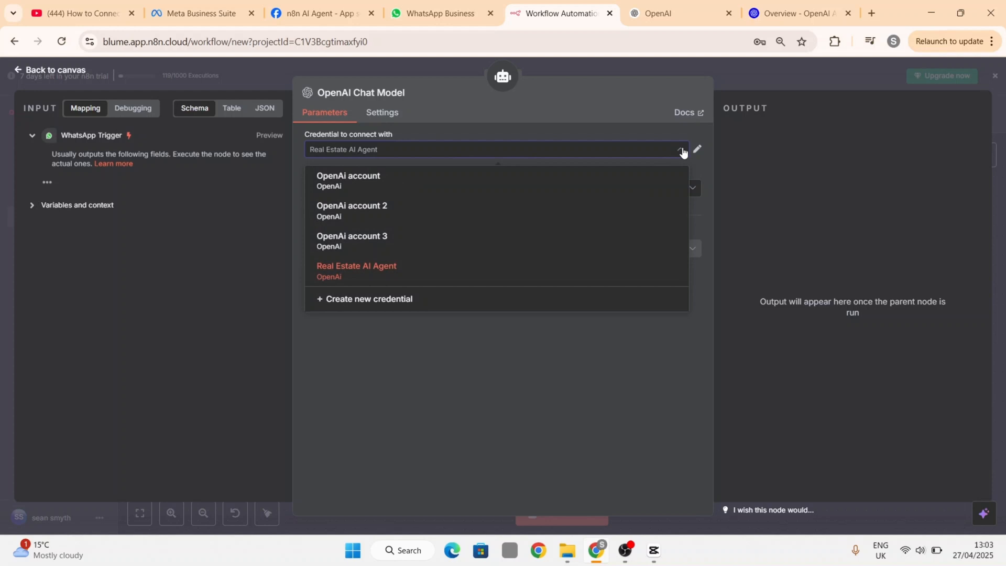
click(369, 299)
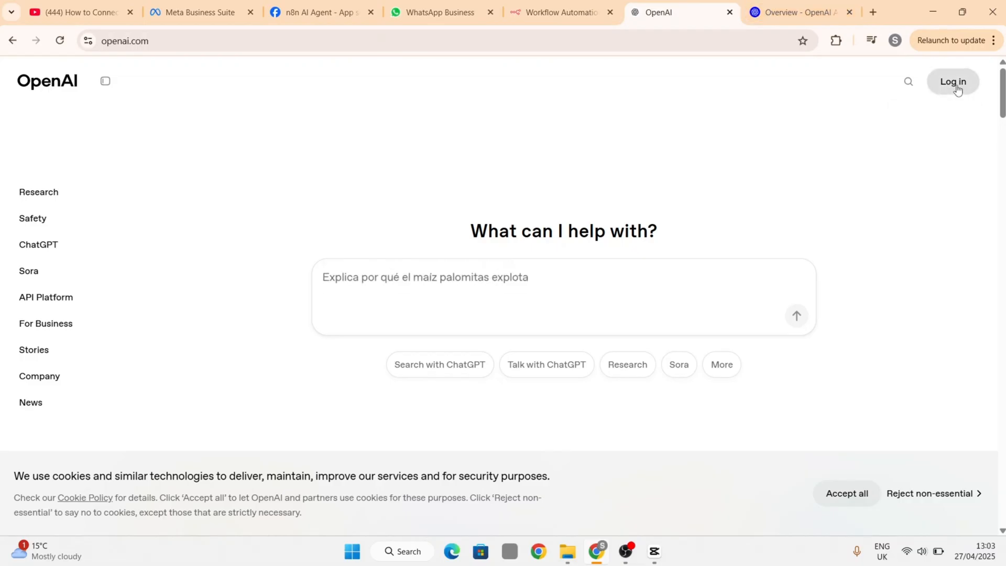
- From the OpenAI API platform dashboard's API keys page, generate a new secret key and copy it
click(952, 82)
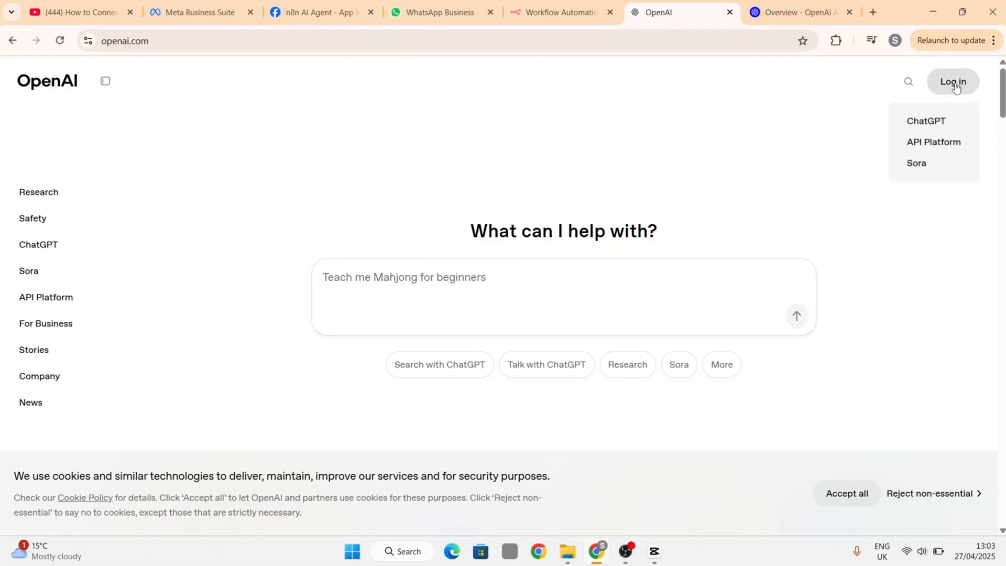
click(932, 142)
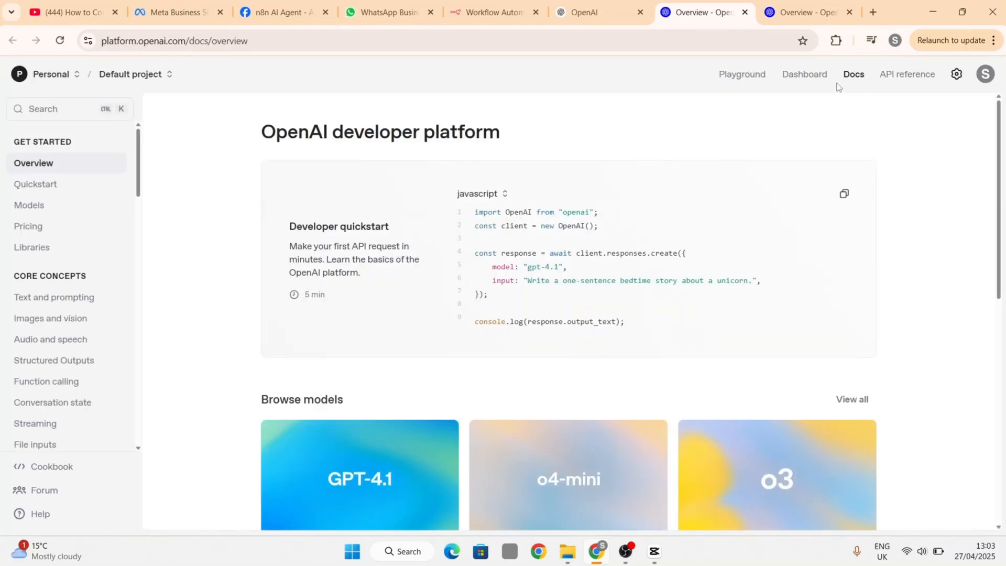
click(804, 74)
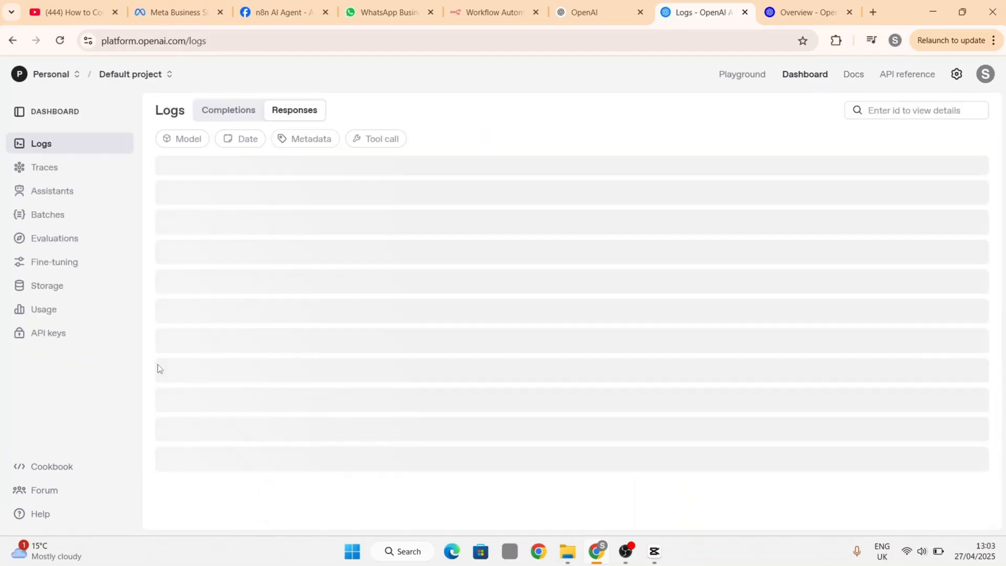
click(48, 333)
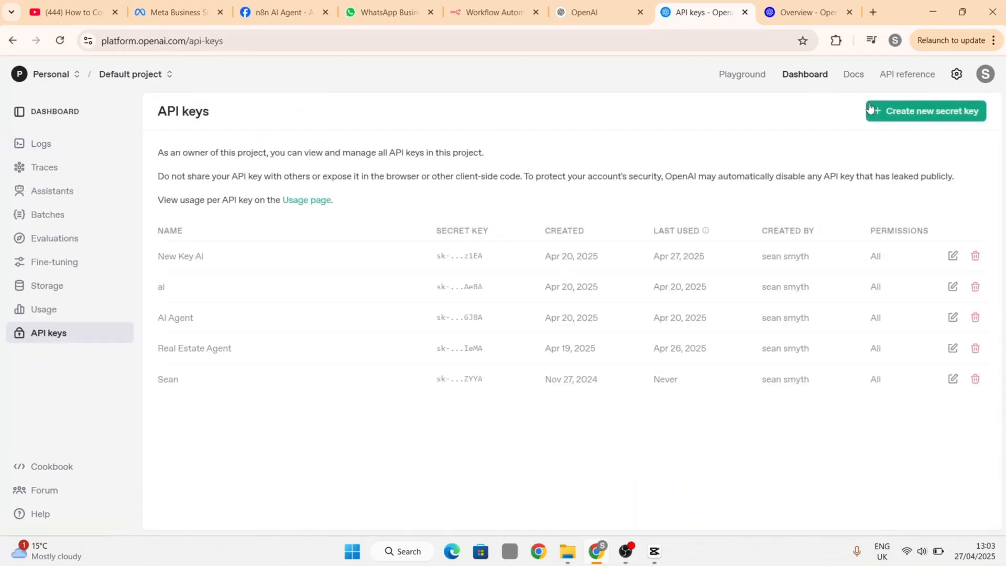
click(925, 111)
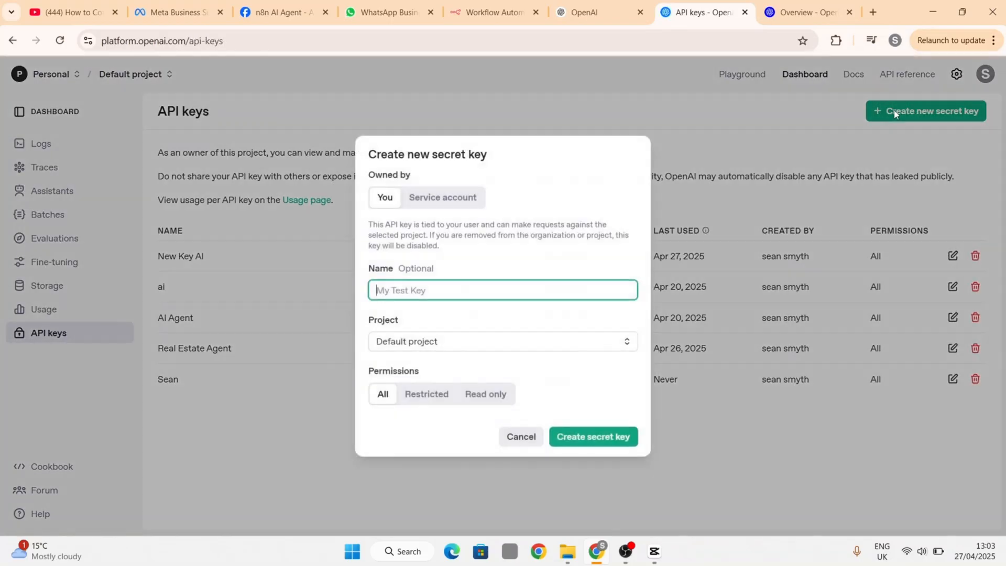
mouse_move(593, 439)
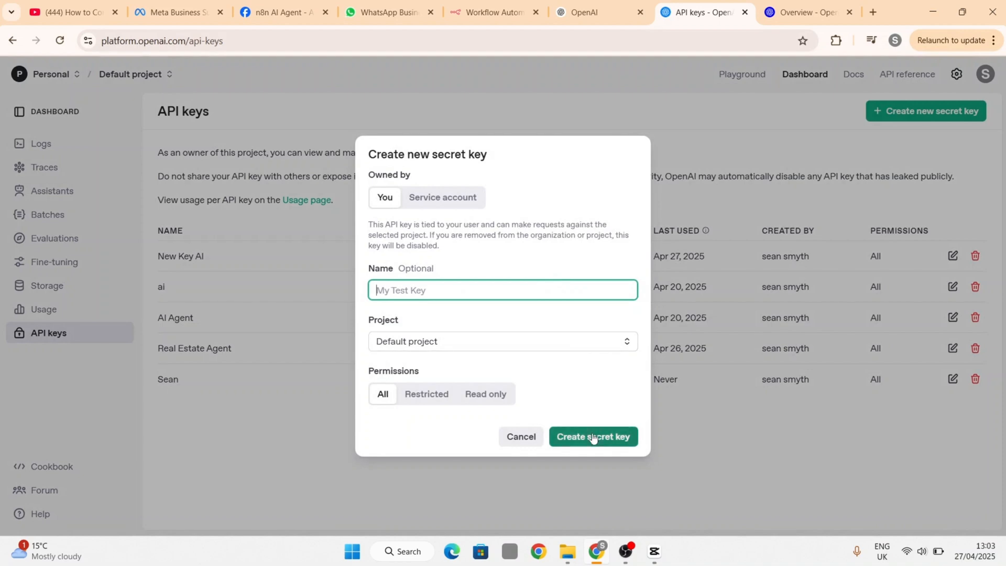
click(593, 436)
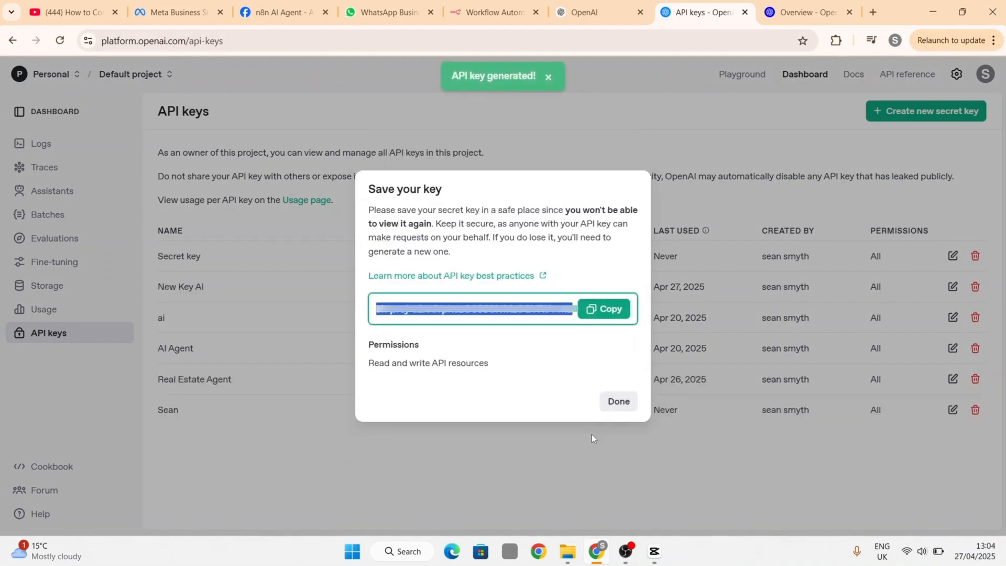
click(603, 309)
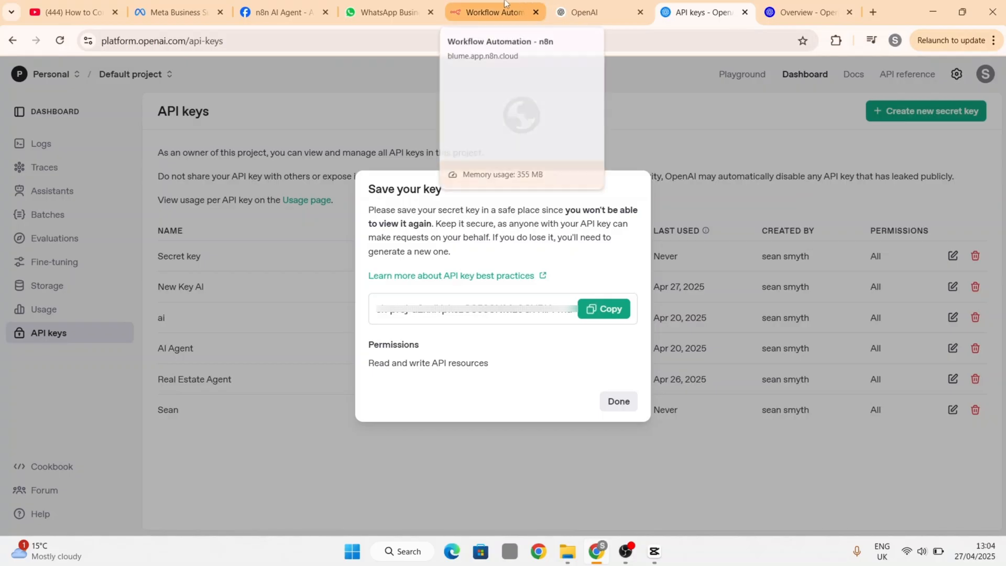
- Paste the API key into n8n's OpenAI credential, save it and close the dialog
click(490, 12)
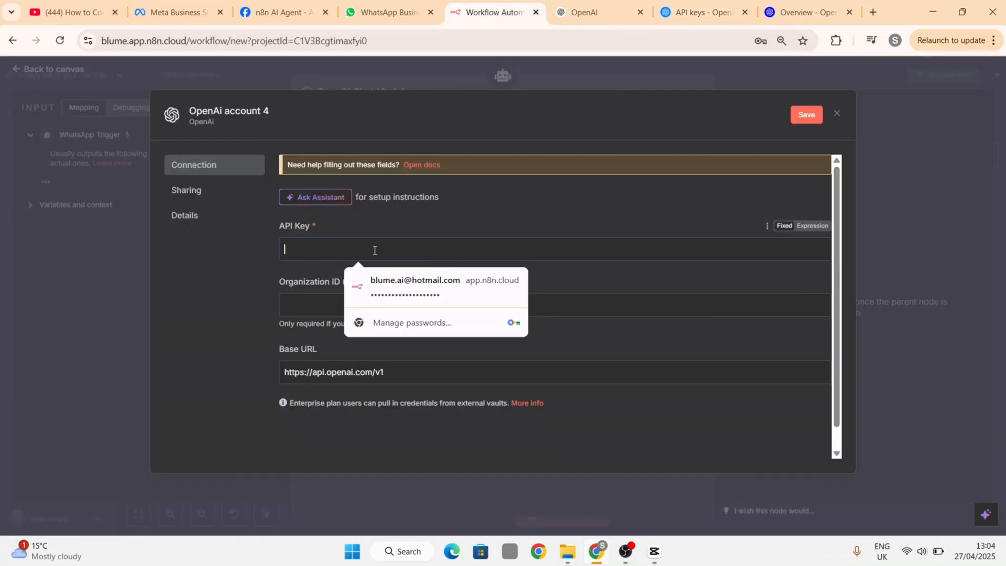
click(414, 286)
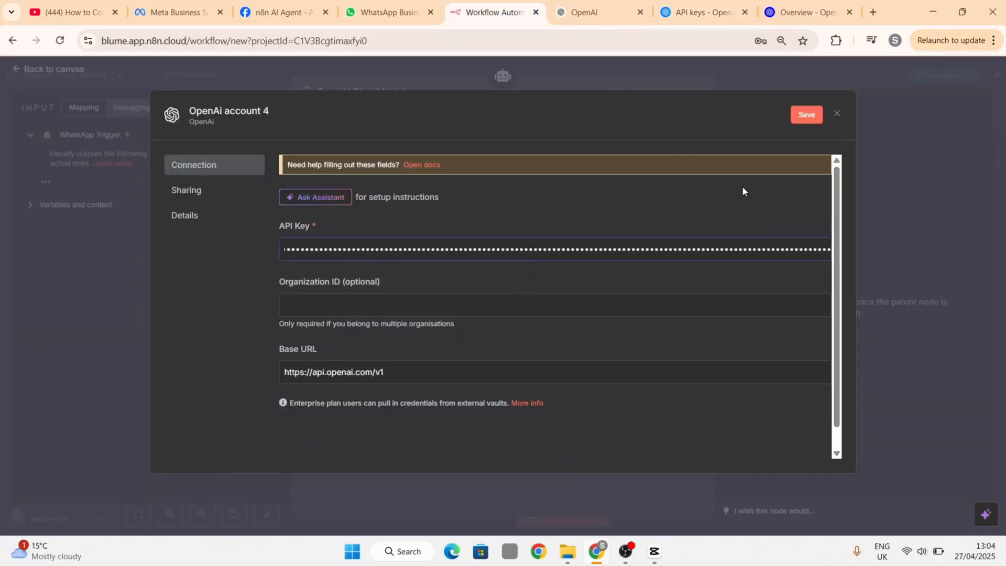
click(806, 114)
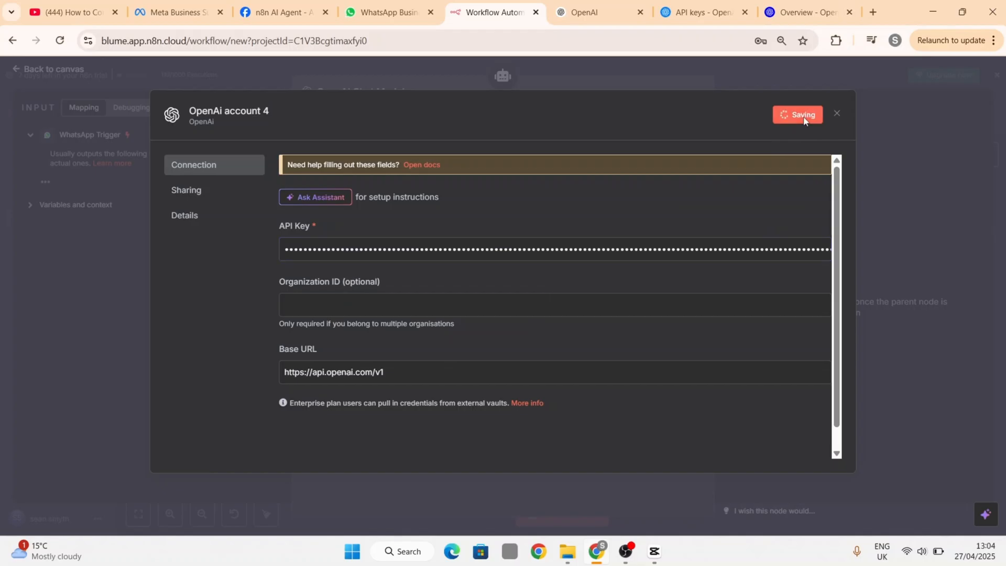
click(798, 114)
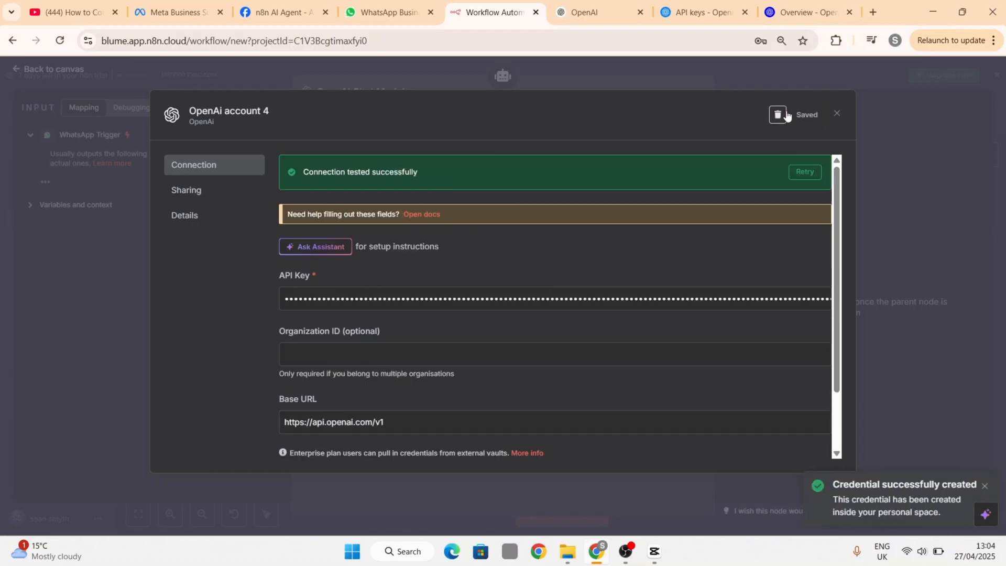
mouse_move(835, 116)
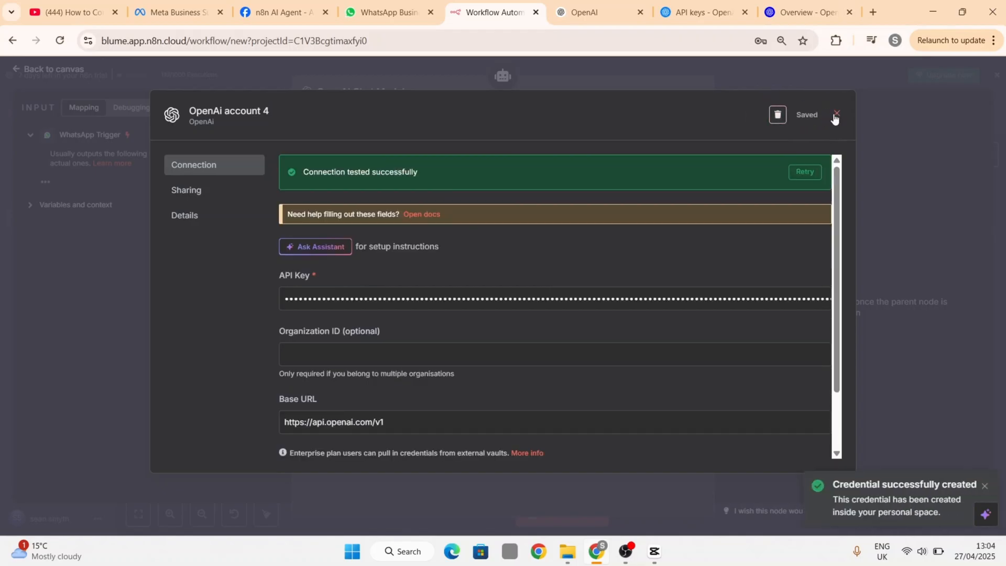
click(836, 114)
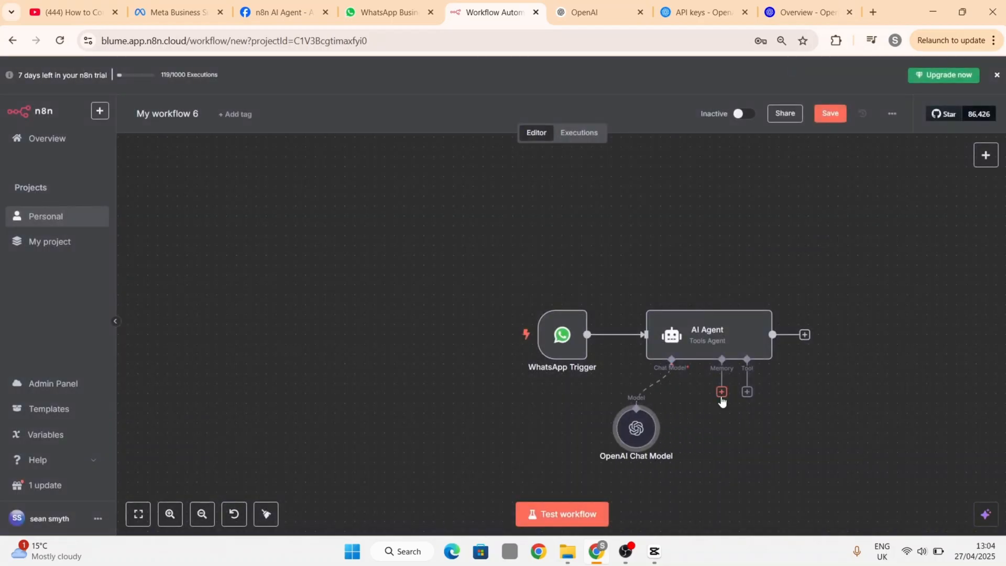
- Attach a Simple Memory node to the AI Agent's Memory slot
click(721, 391)
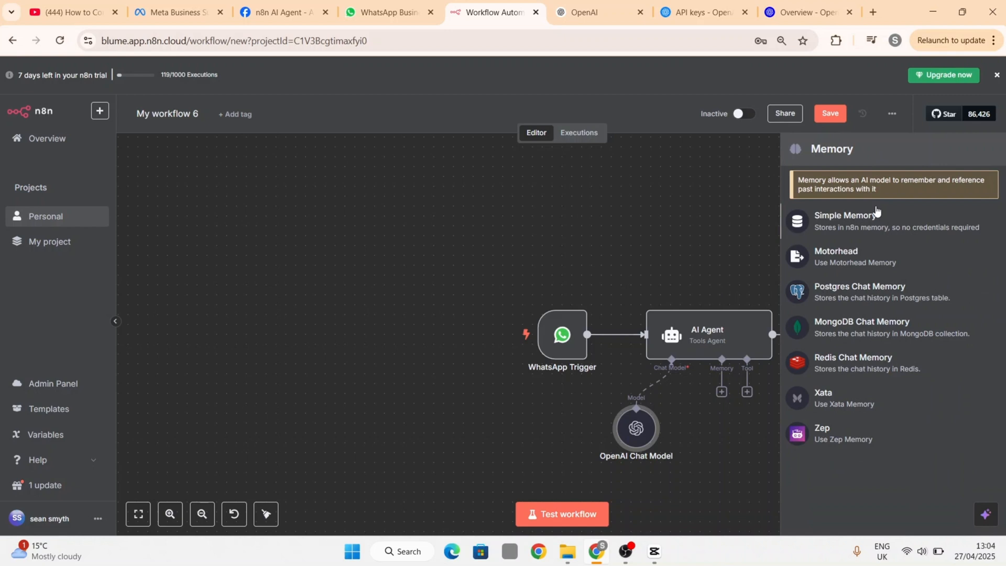
mouse_move(870, 225)
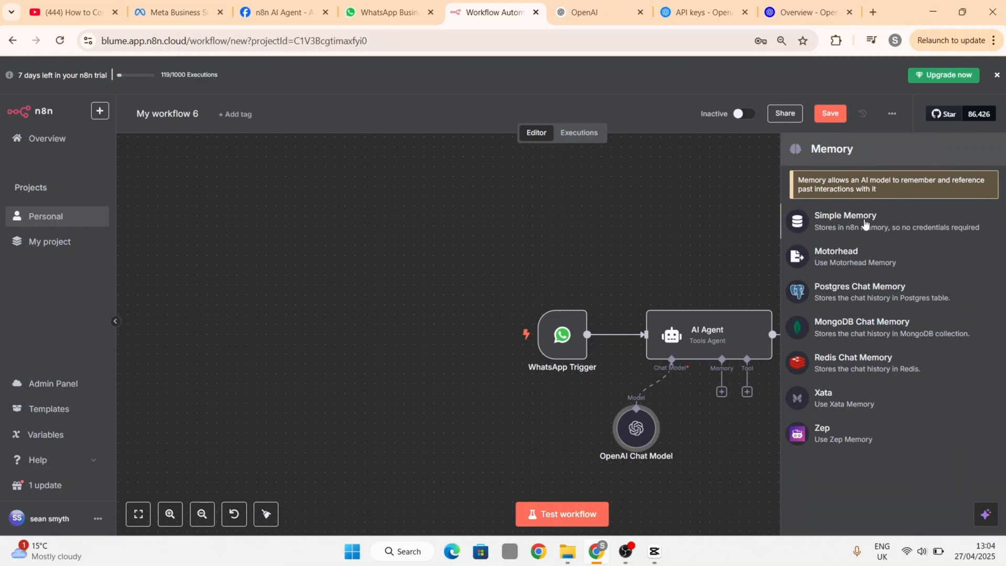
click(844, 215)
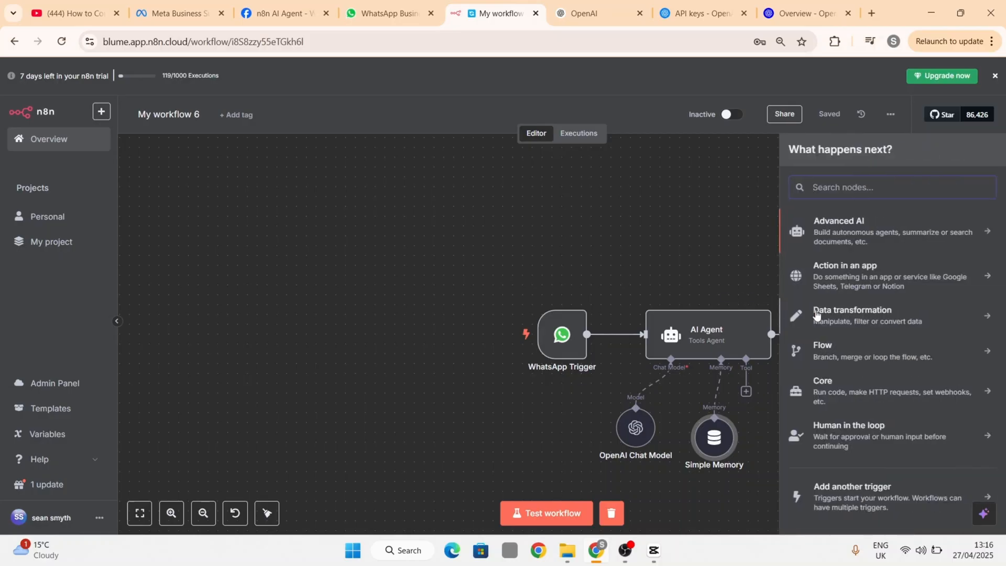
- Add a WhatsApp Business Cloud 'Send message' node and start a new WhatsApp credential
text(what)
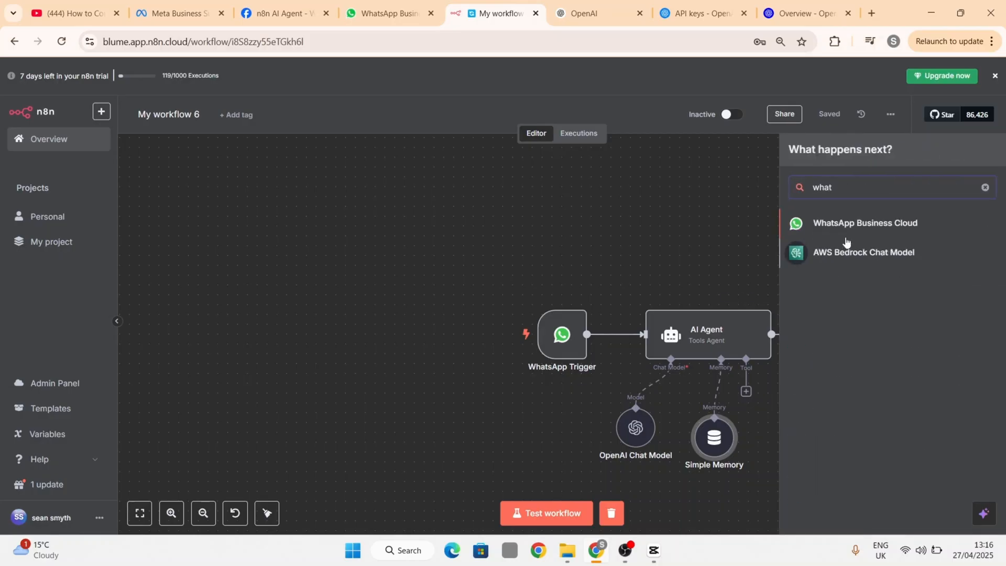
click(864, 222)
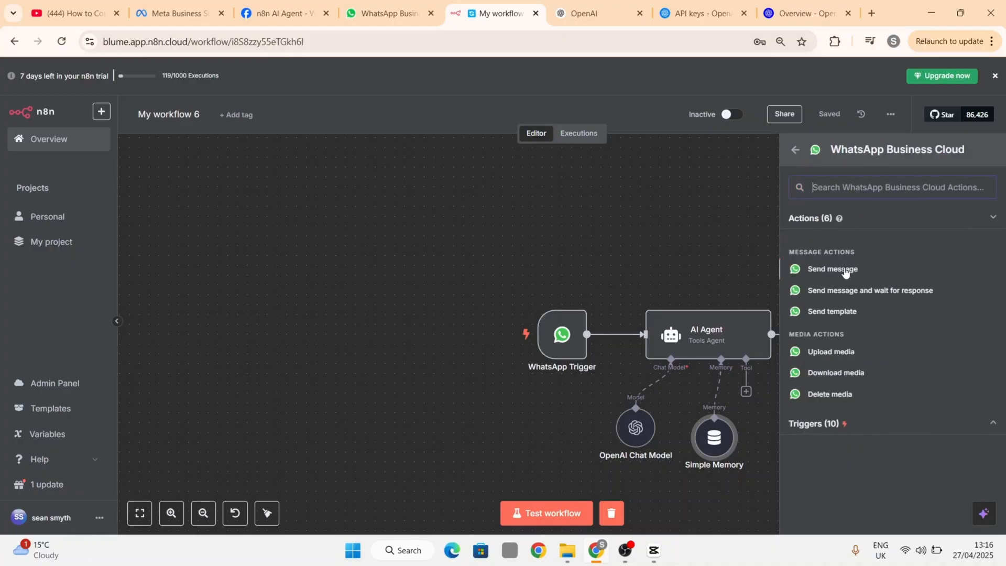
click(832, 268)
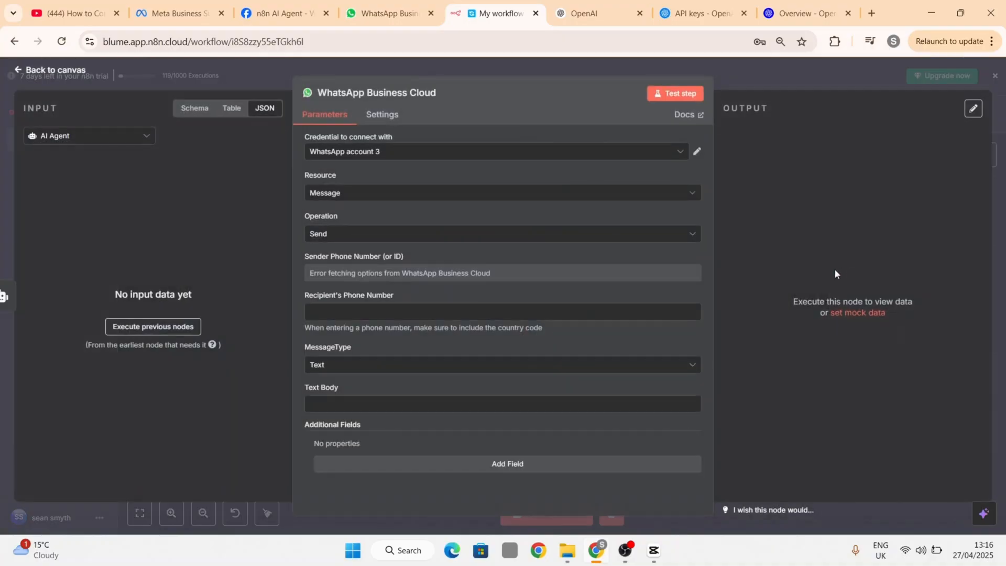
mouse_move(490, 215)
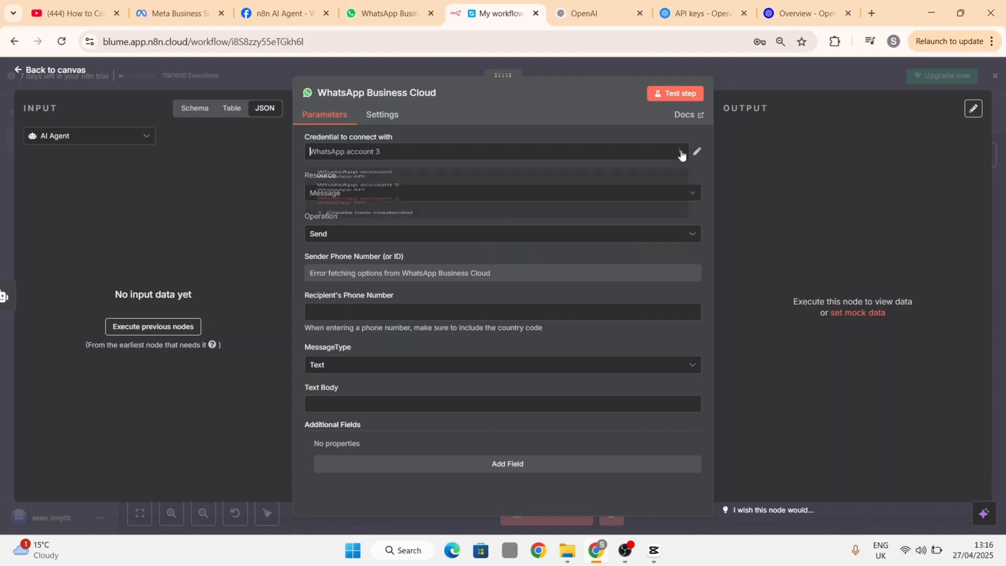
click(359, 212)
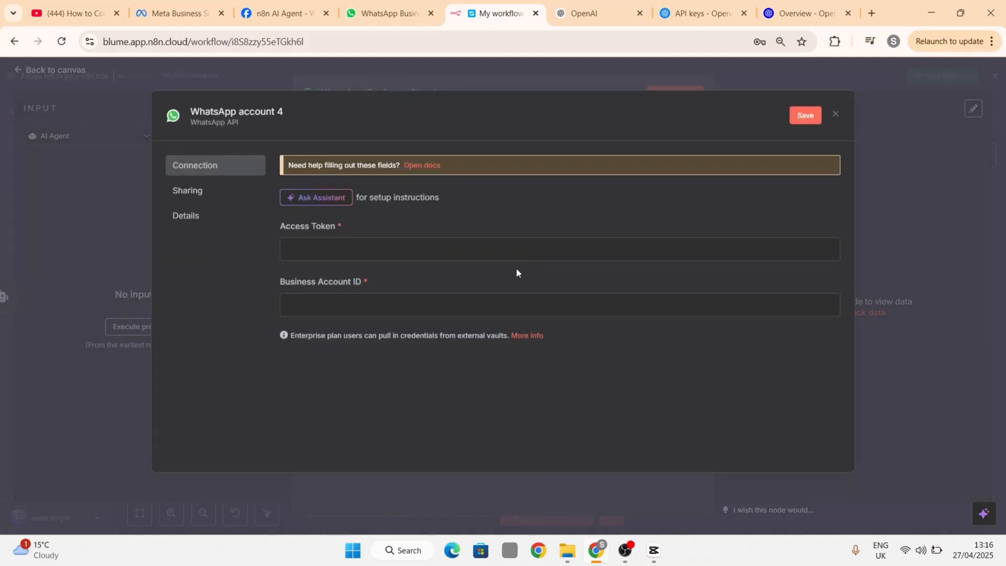
click(282, 13)
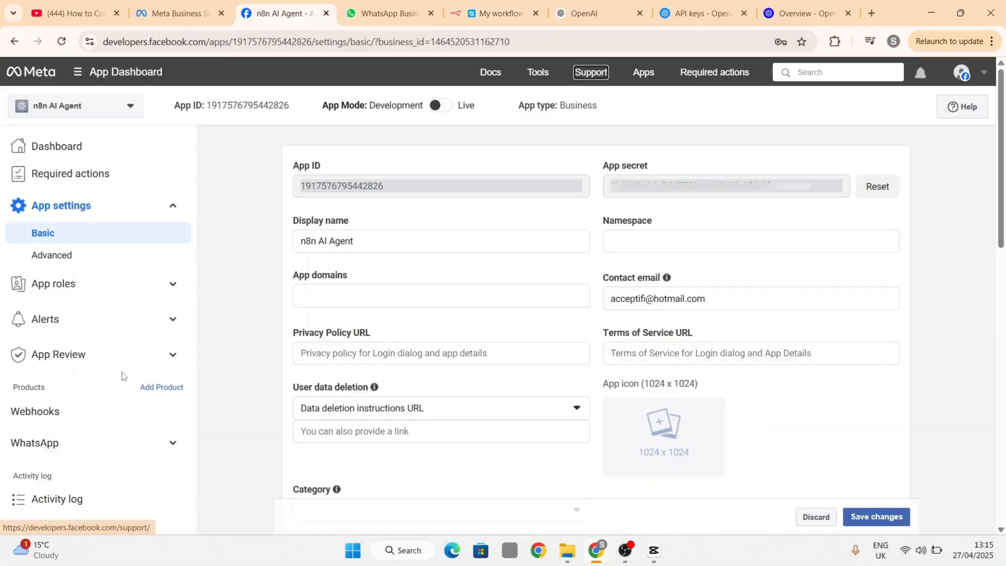
- Open WhatsApp API Setup in Meta for Developers and select the recipient phone number
click(172, 443)
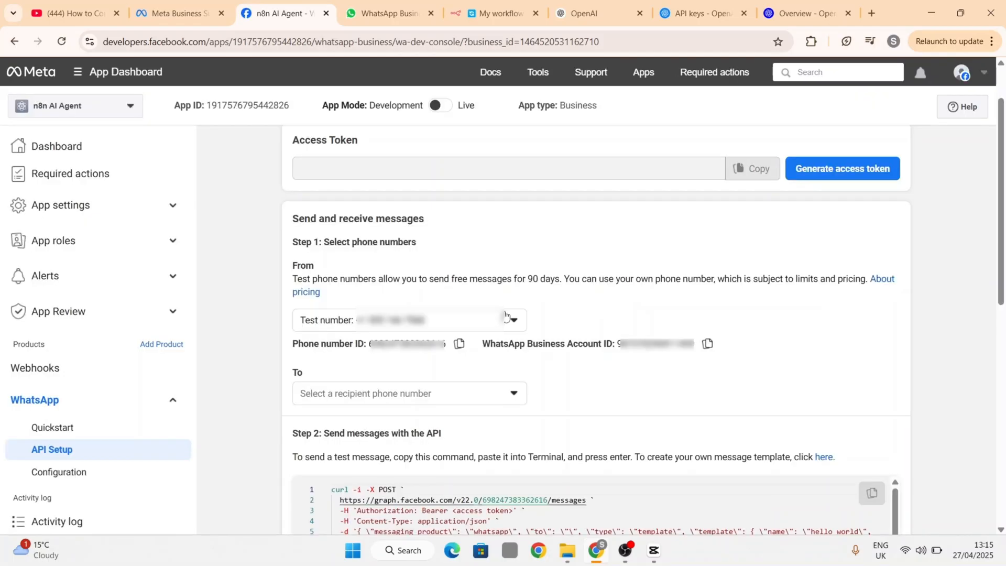
mouse_move(506, 358)
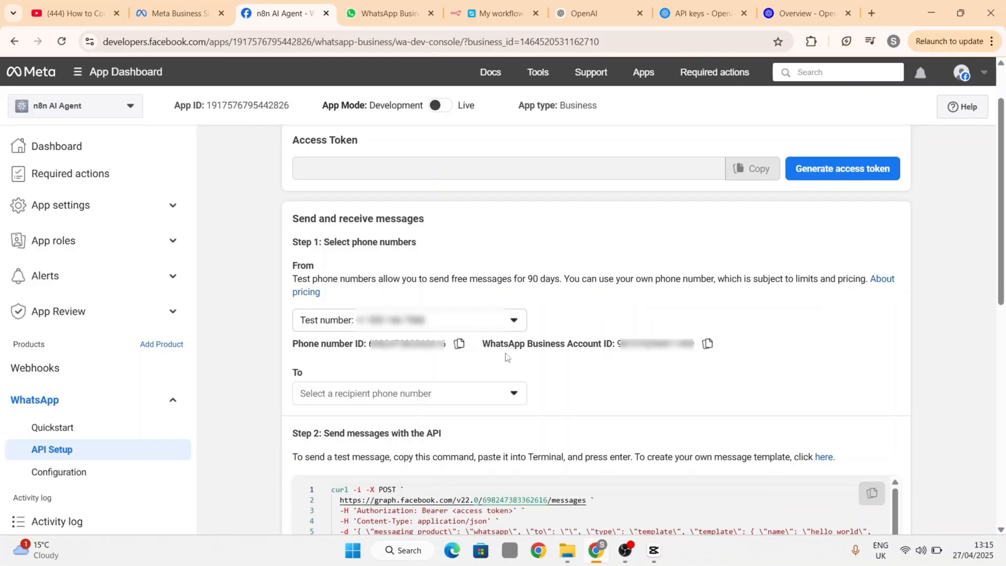
click(409, 393)
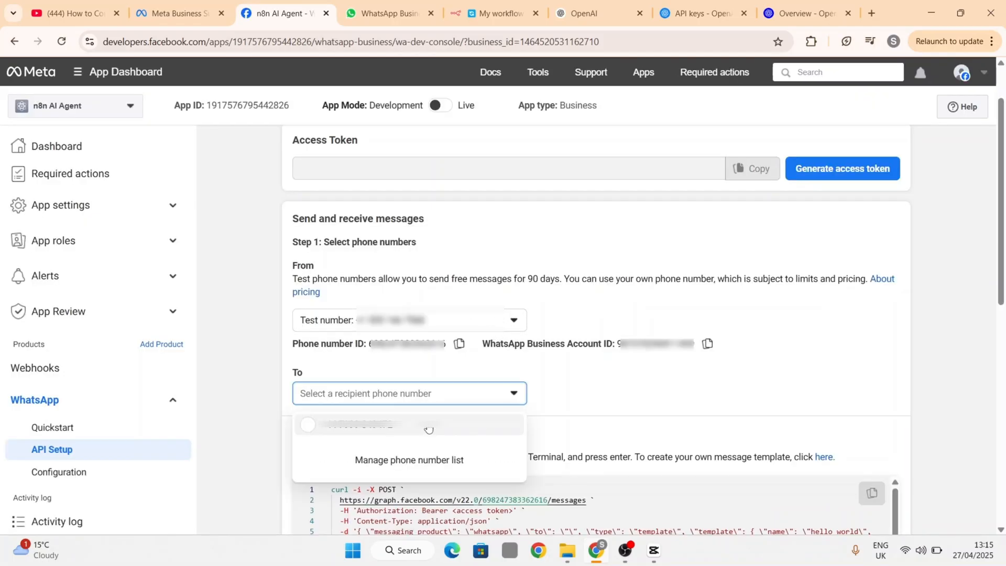
click(409, 424)
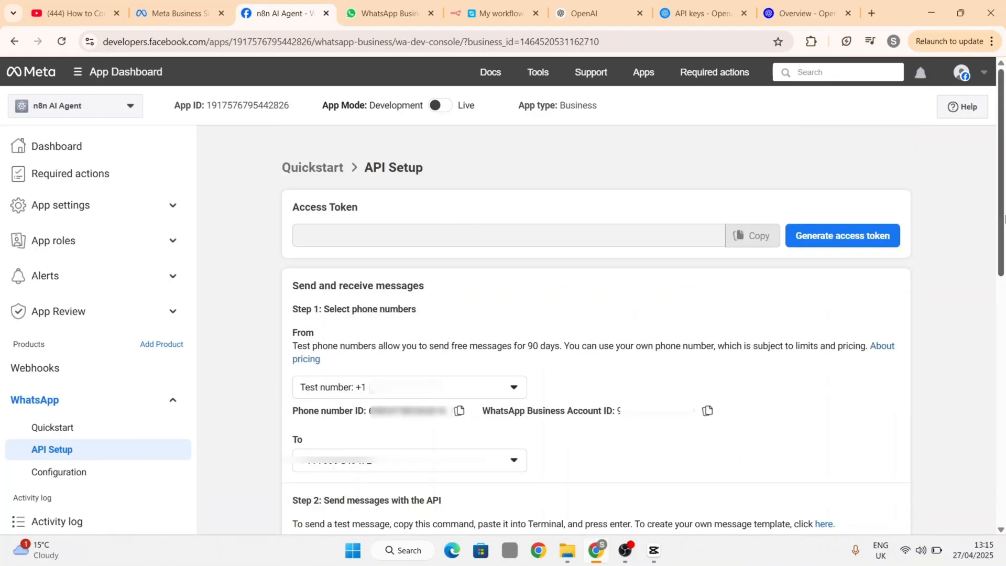
- Generate a temporary access token, granting access to all current and future WhatsApp accounts
click(843, 236)
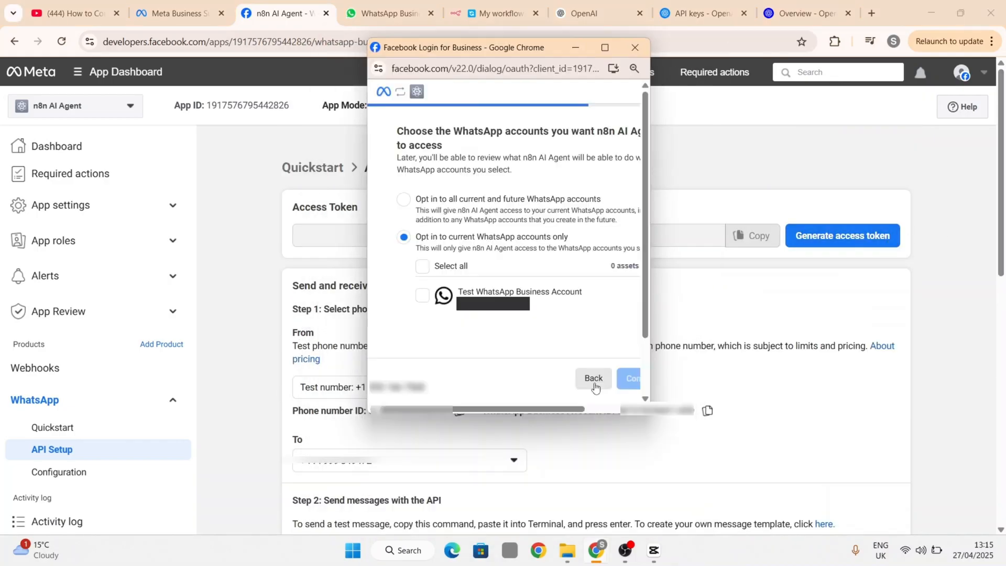
click(404, 199)
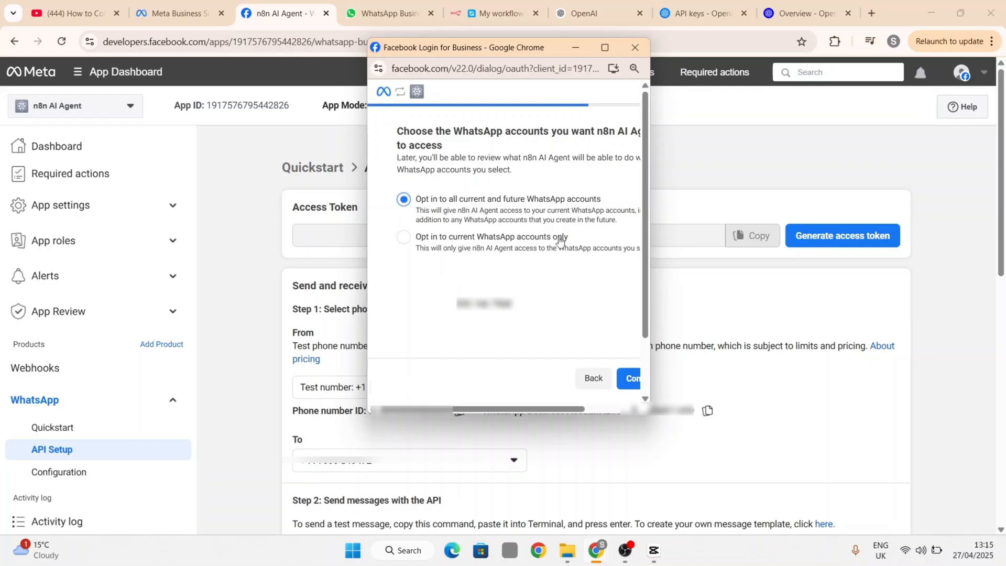
click(633, 378)
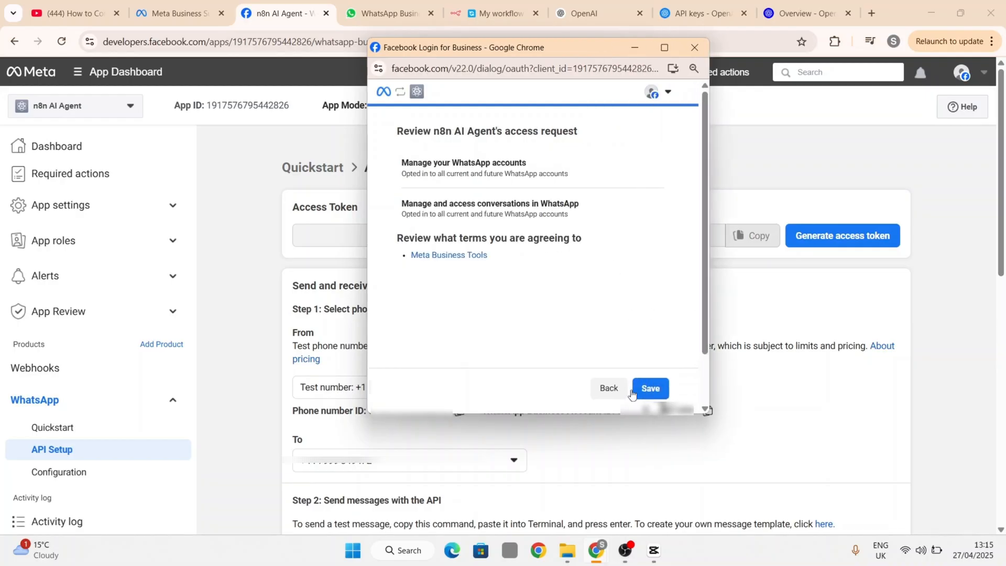
click(649, 388)
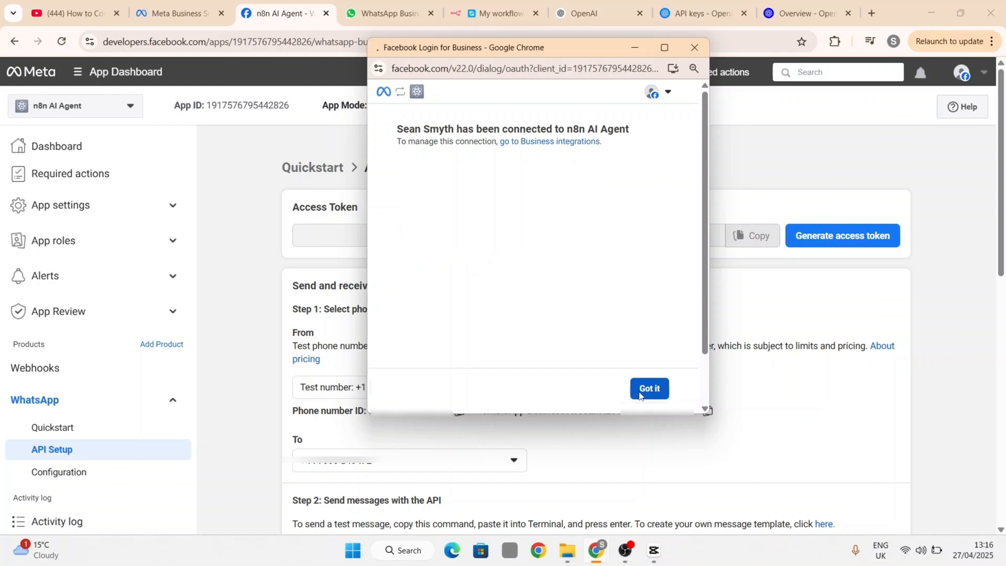
click(649, 388)
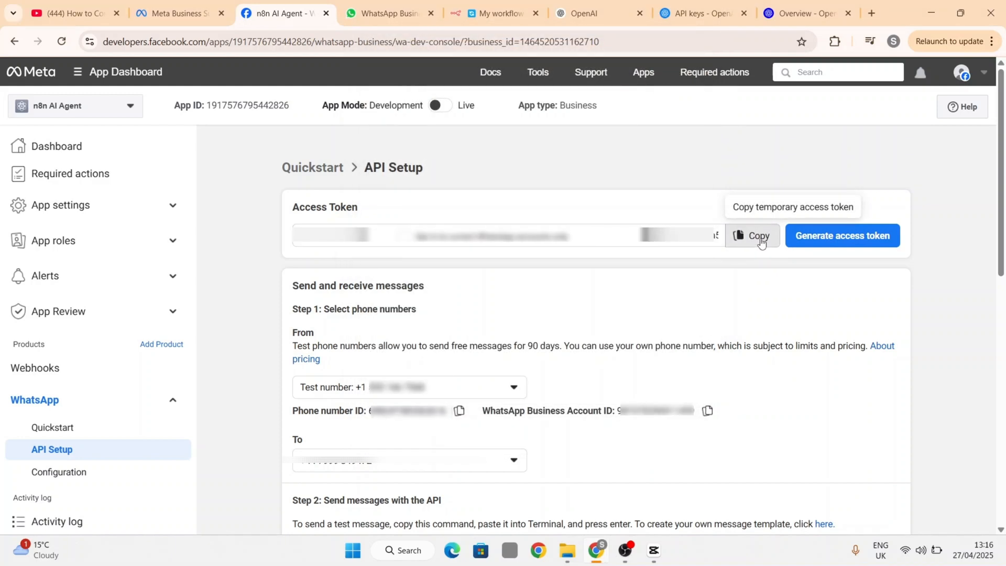
- Paste the Meta access token and Business Account ID into the credential and save it
click(499, 13)
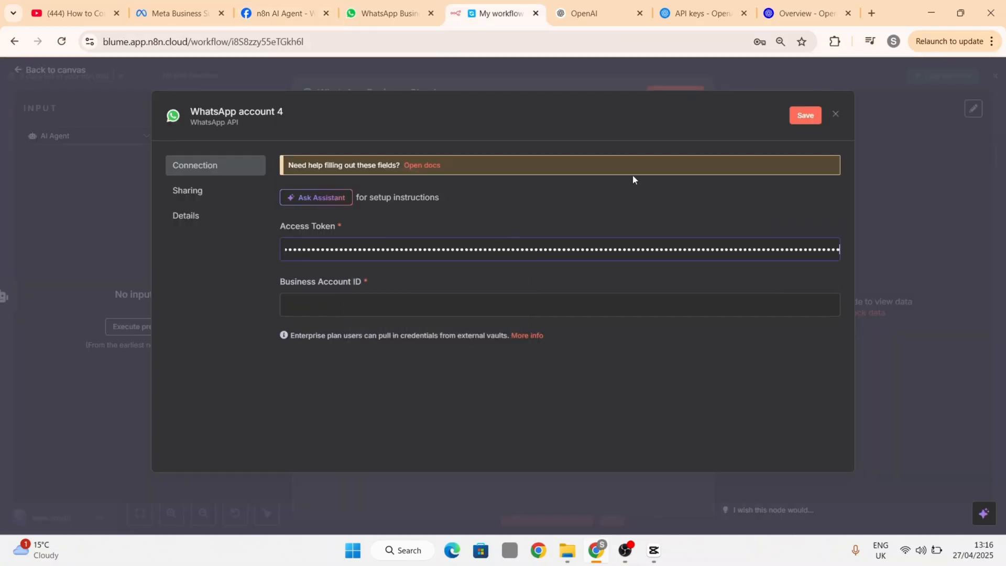
click(283, 13)
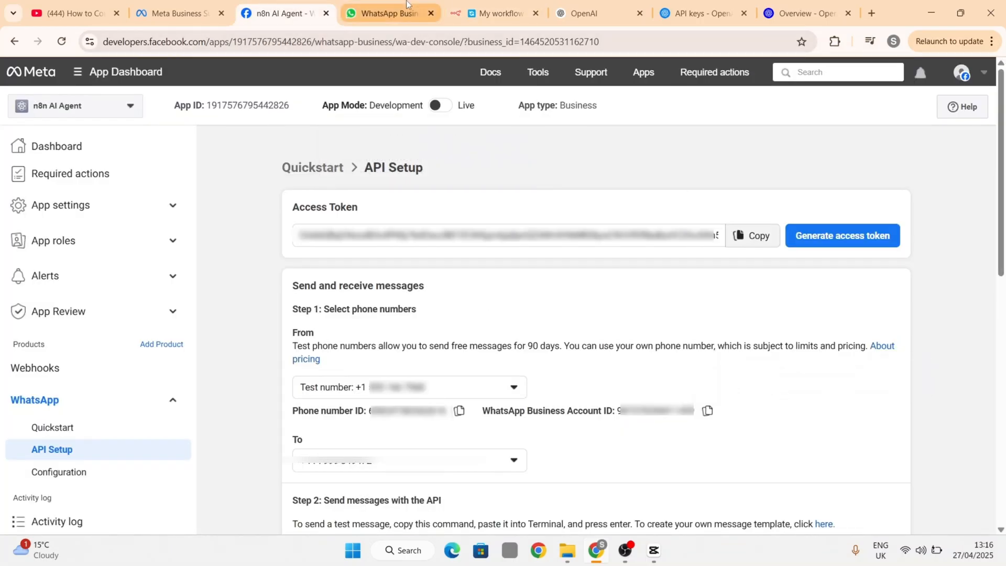
click(498, 13)
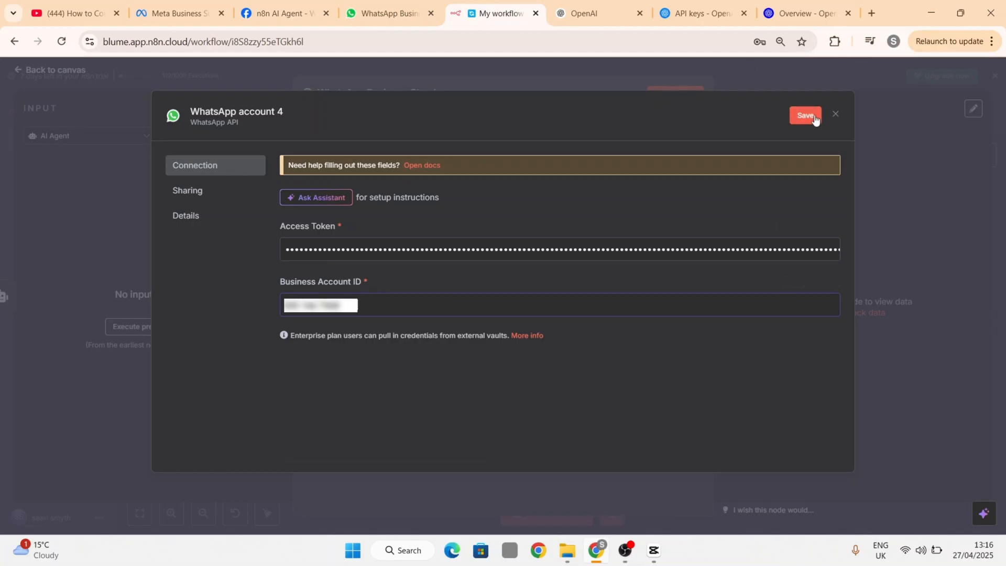
click(805, 114)
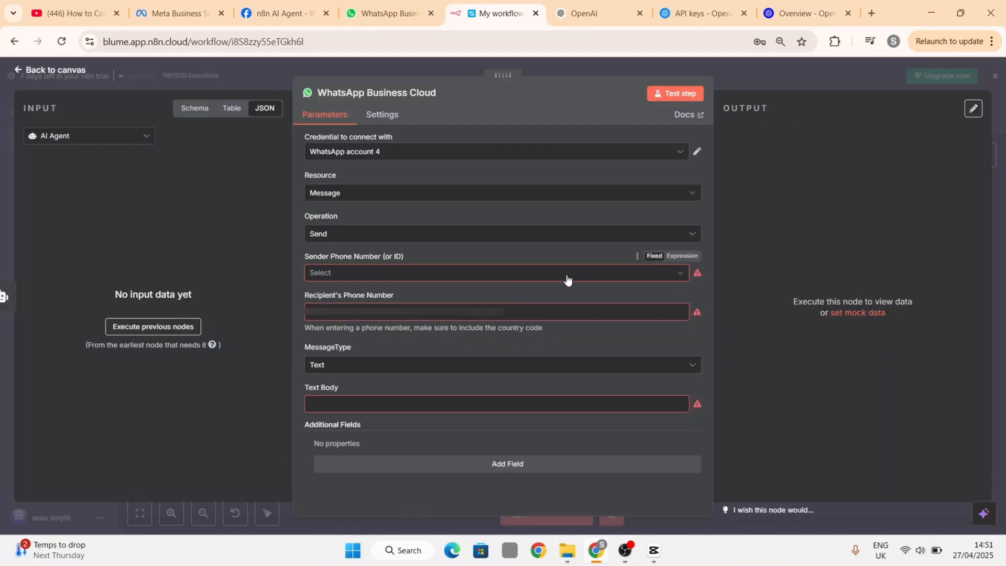
- Use the Test Number as sender, set the recipient number, and enter 'sent' as body
click(494, 272)
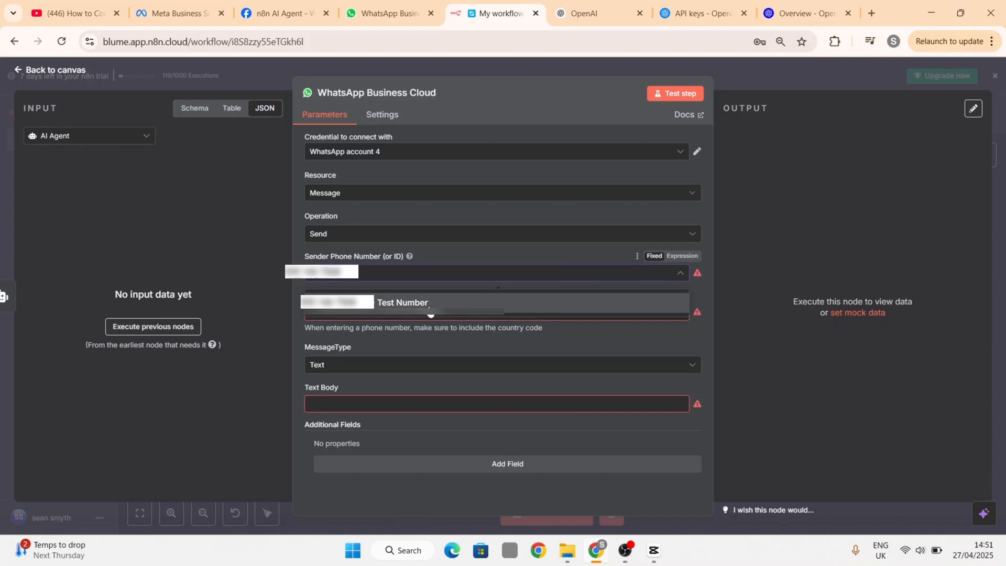
click(403, 303)
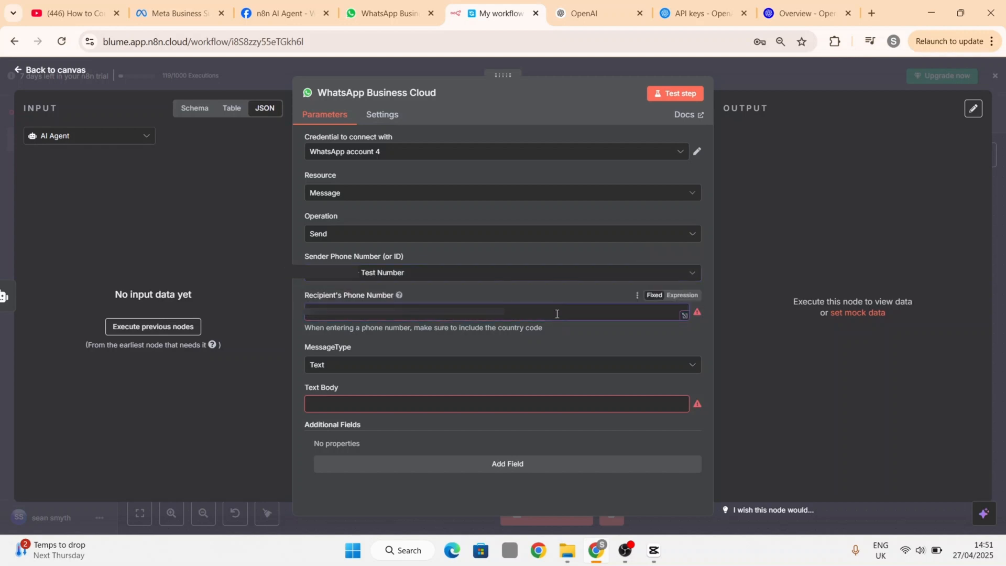
text(sent)
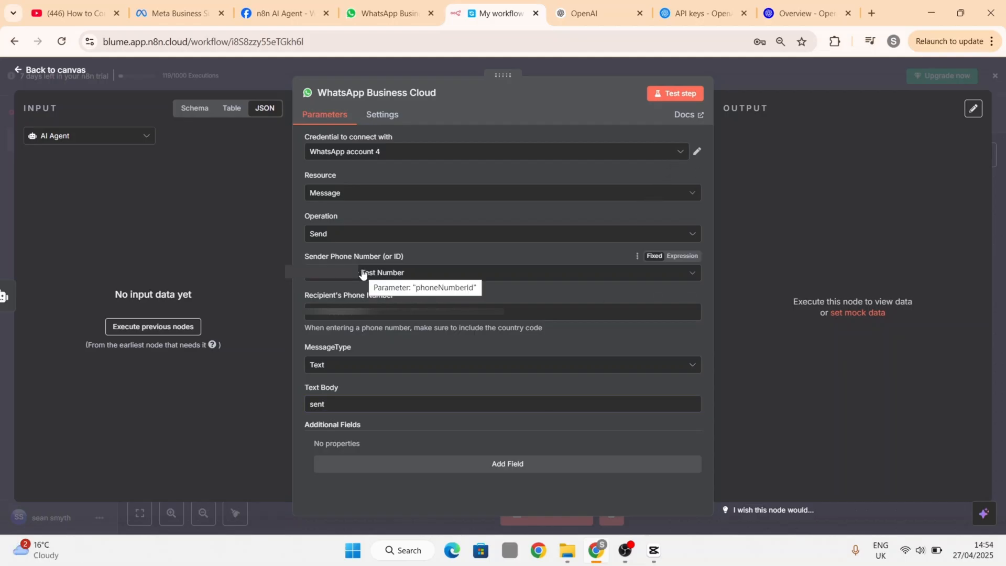
click(282, 14)
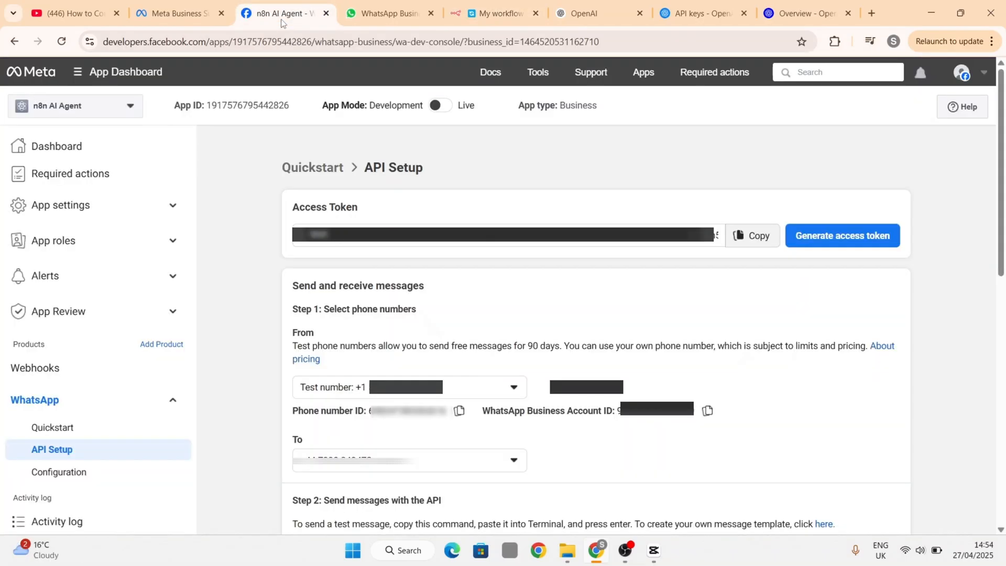
mouse_move(460, 413)
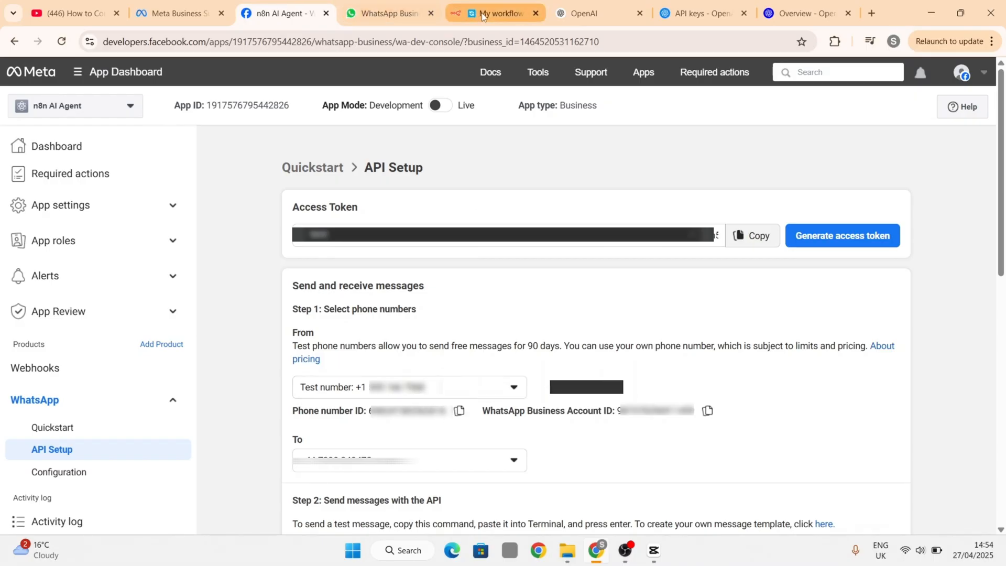
click(499, 13)
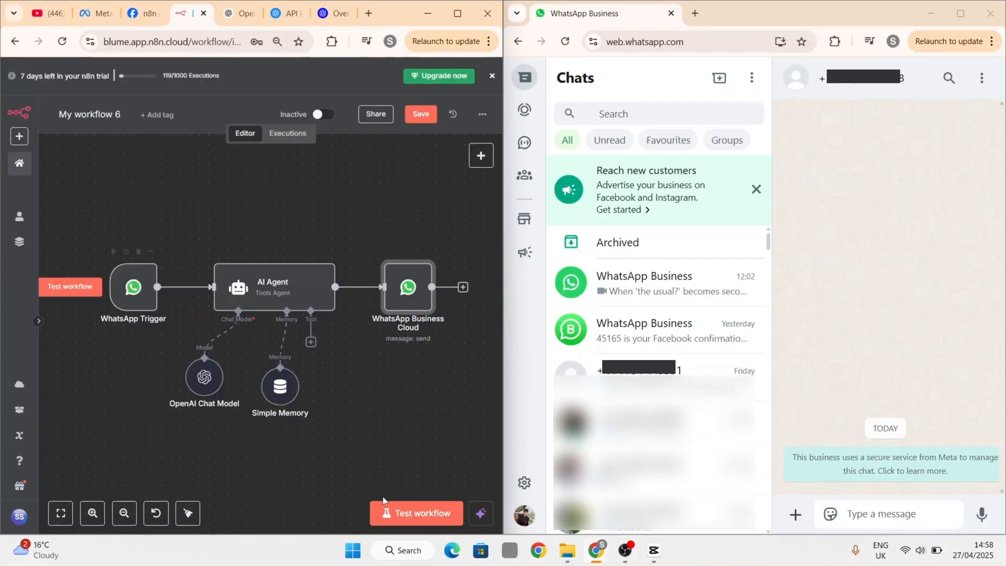
- Start a workflow test run and send a 'hi' message from WhatsApp Web
click(416, 513)
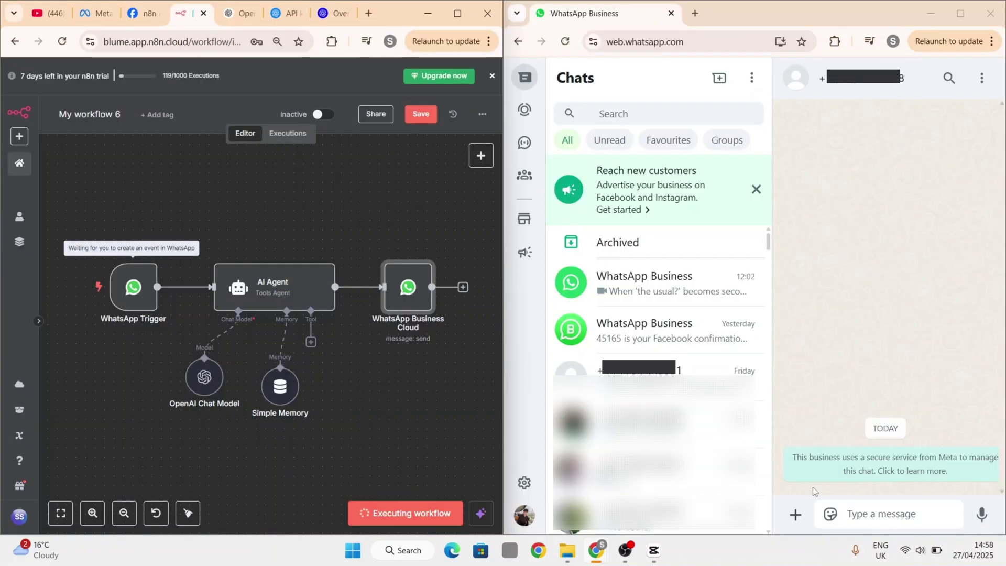
text(h8)
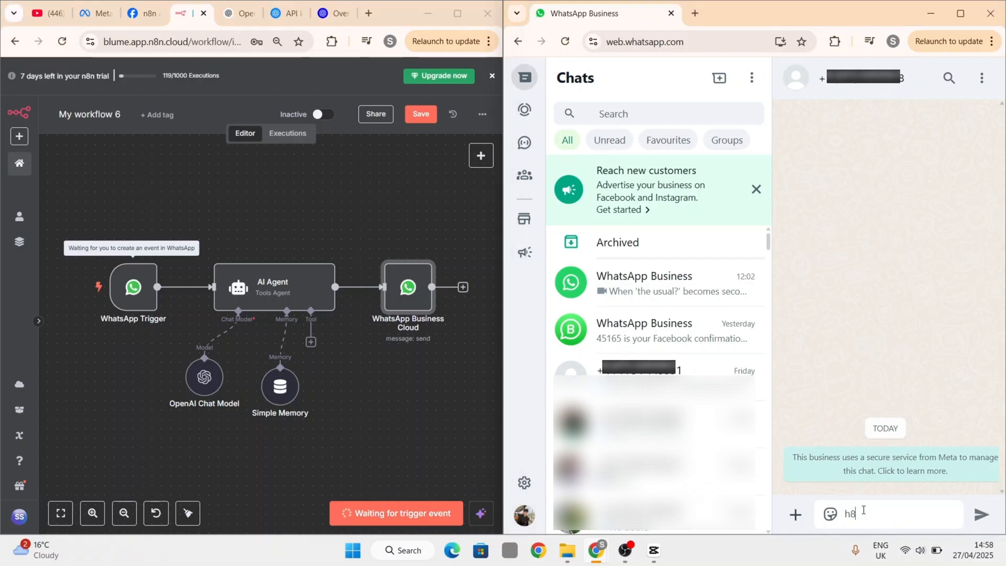
key(Enter)
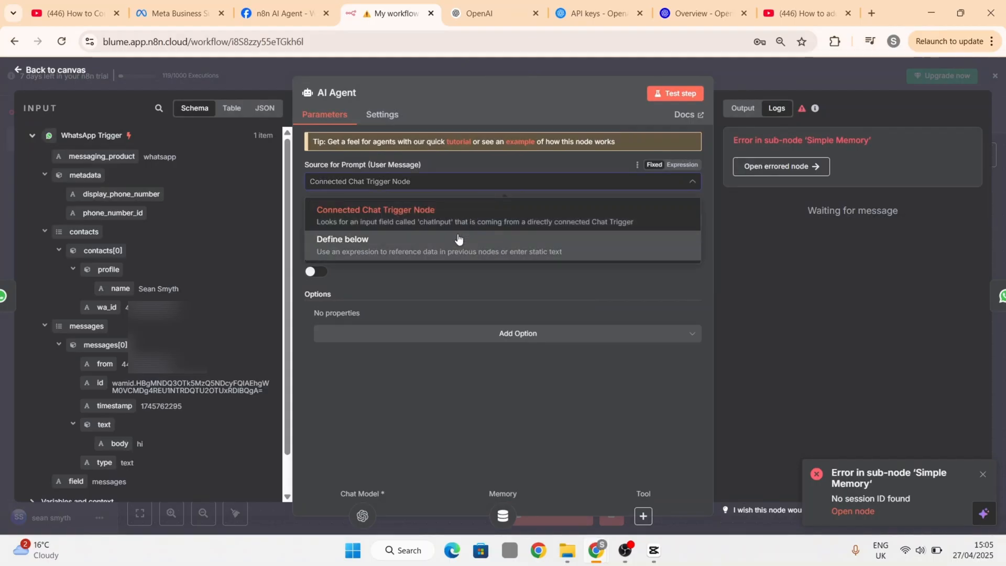
- Set the agent prompt to {{ $json.messages[0].text.body }} and define the memory Session ID
click(342, 239)
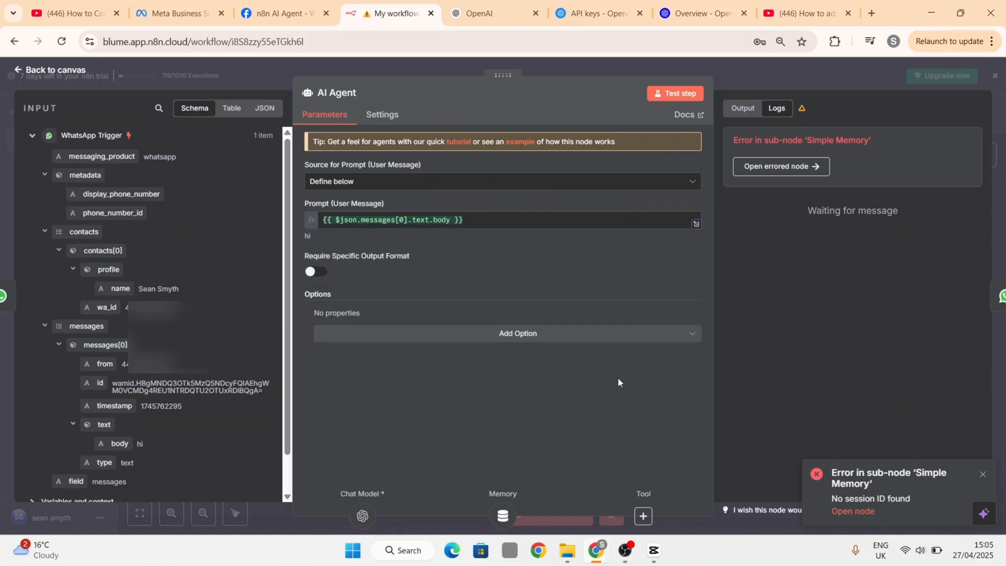
mouse_move(776, 77)
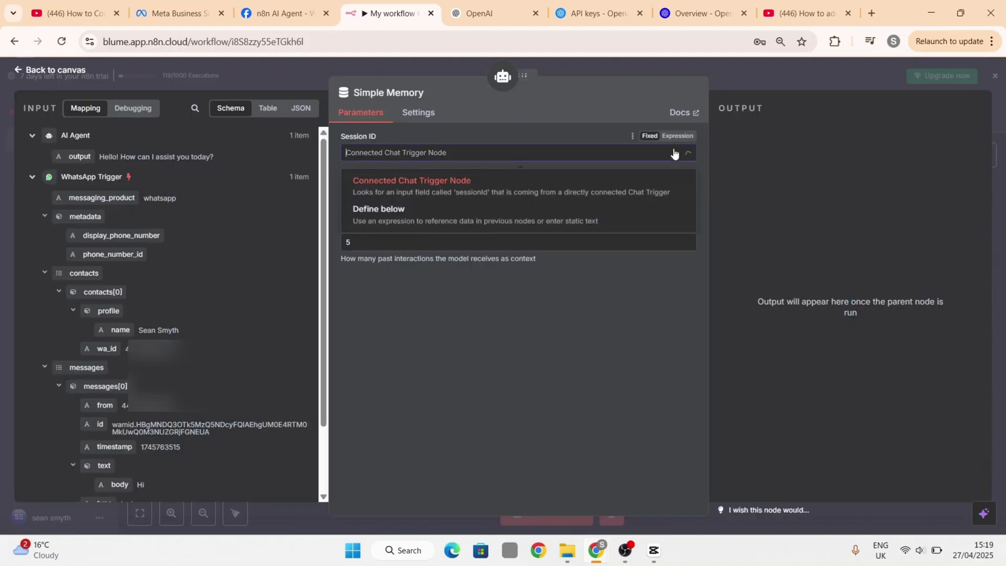
click(377, 209)
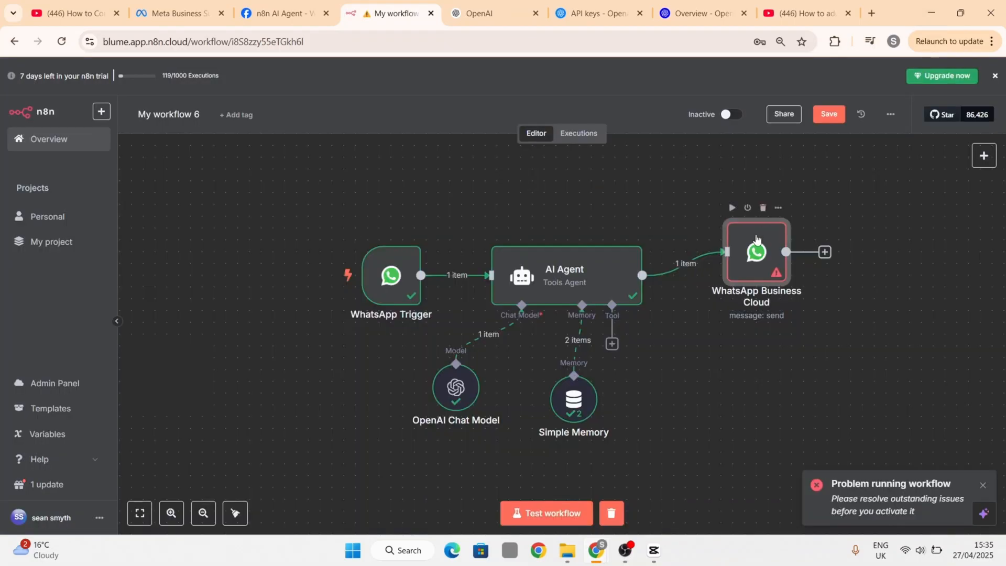
- Start a new credential in the WhatsApp send node and generate a fresh Meta access token
double_click(756, 253)
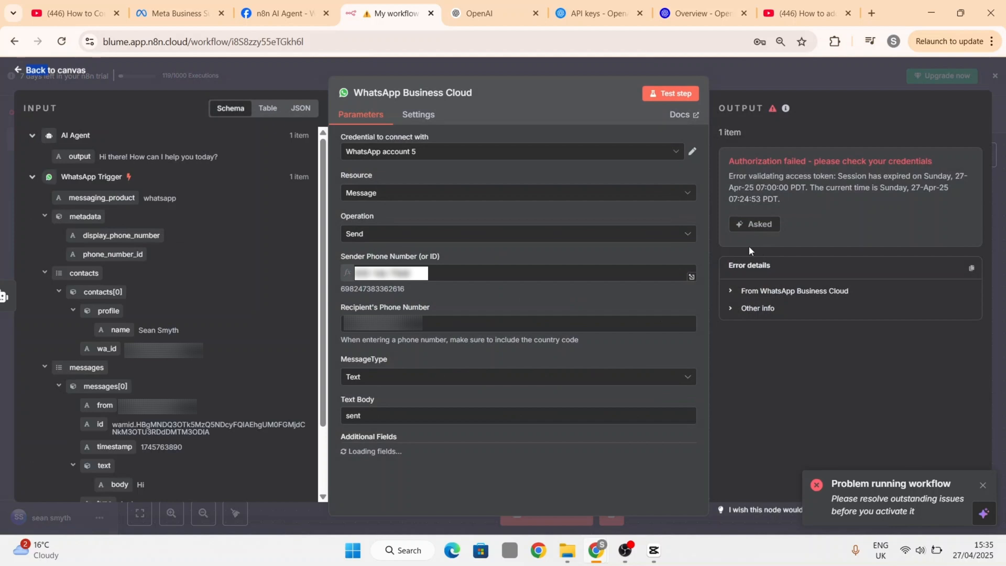
click(512, 151)
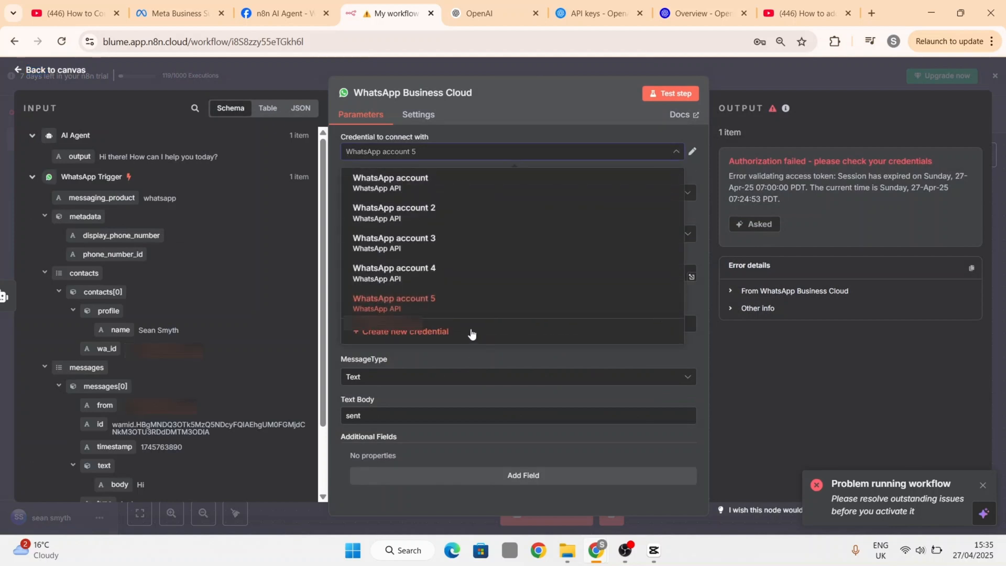
click(405, 331)
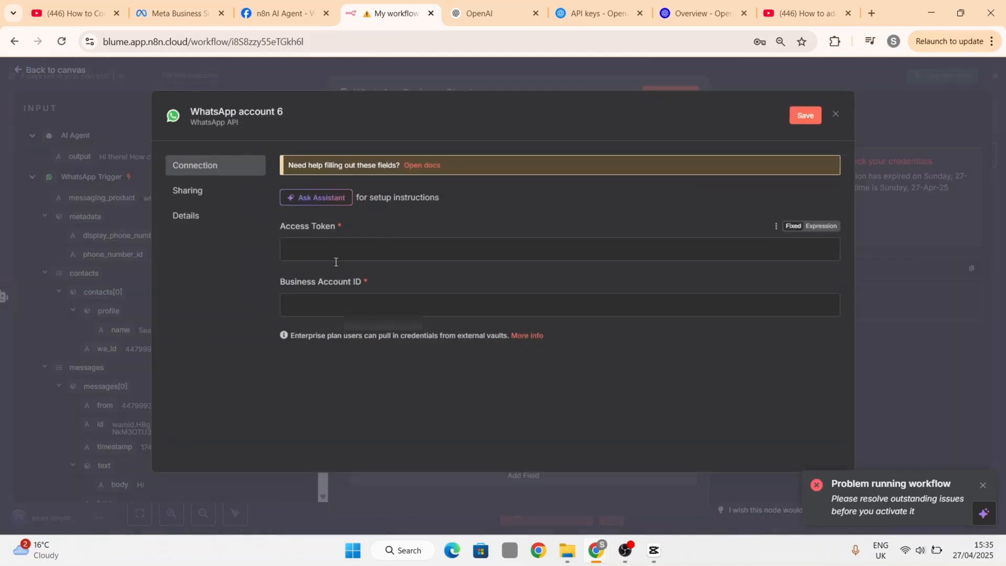
click(282, 13)
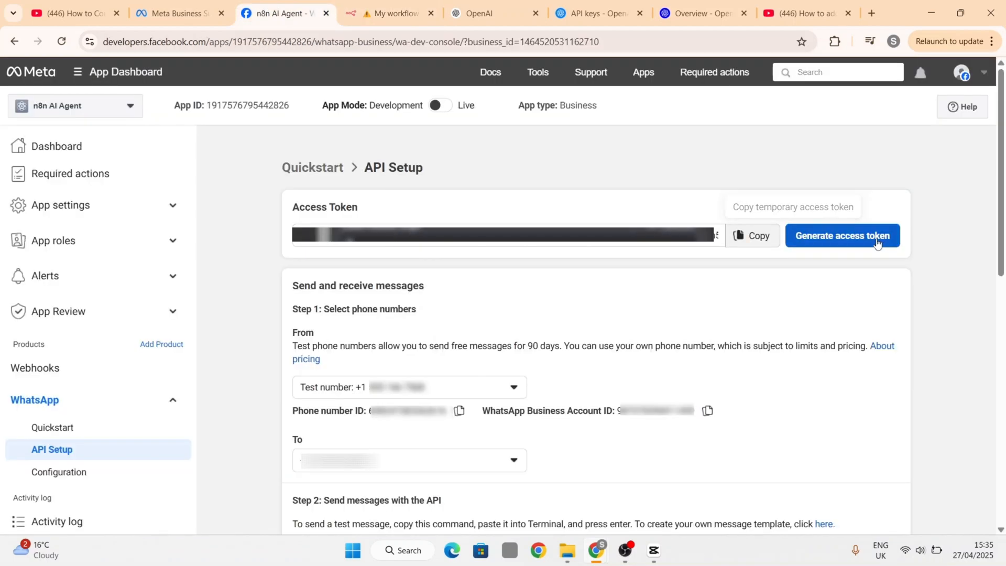
click(843, 235)
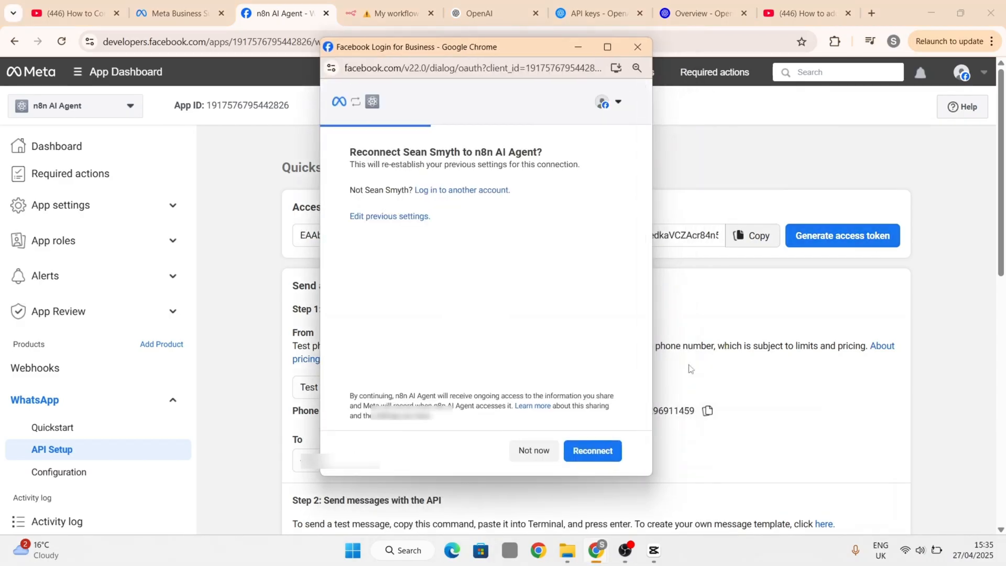
click(593, 450)
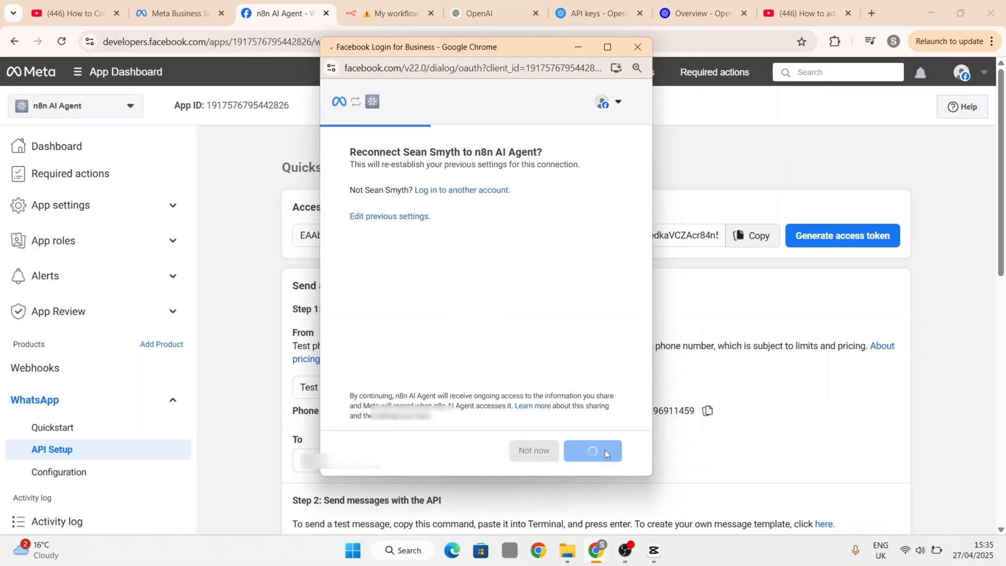
click(592, 451)
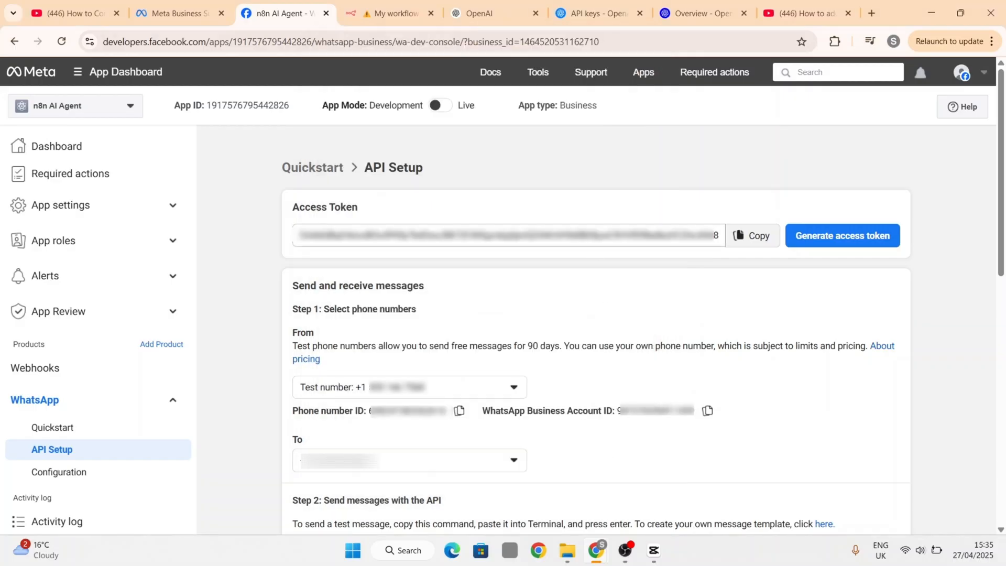
- Copy the new token and Business Account ID into the credential and save it
click(394, 13)
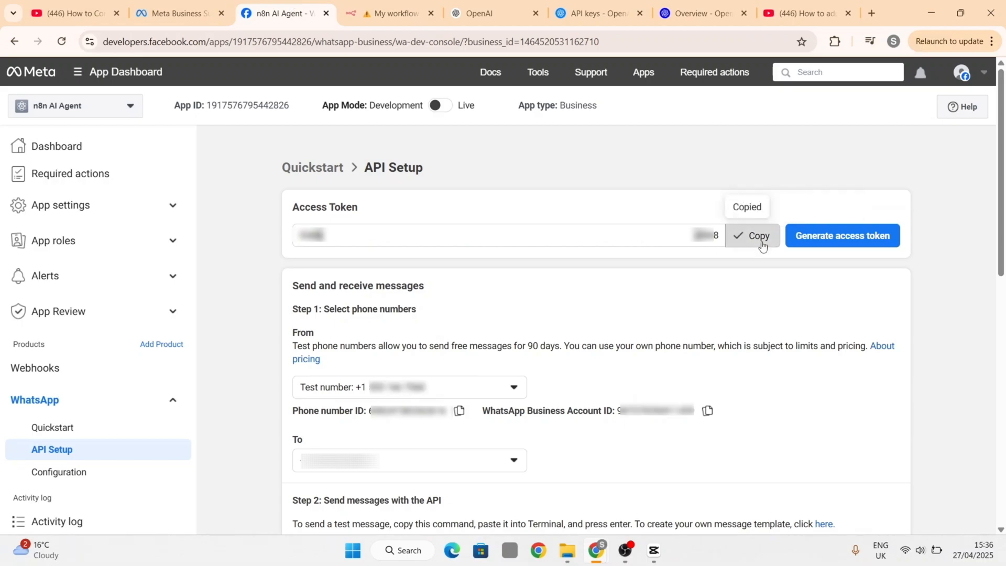
click(391, 13)
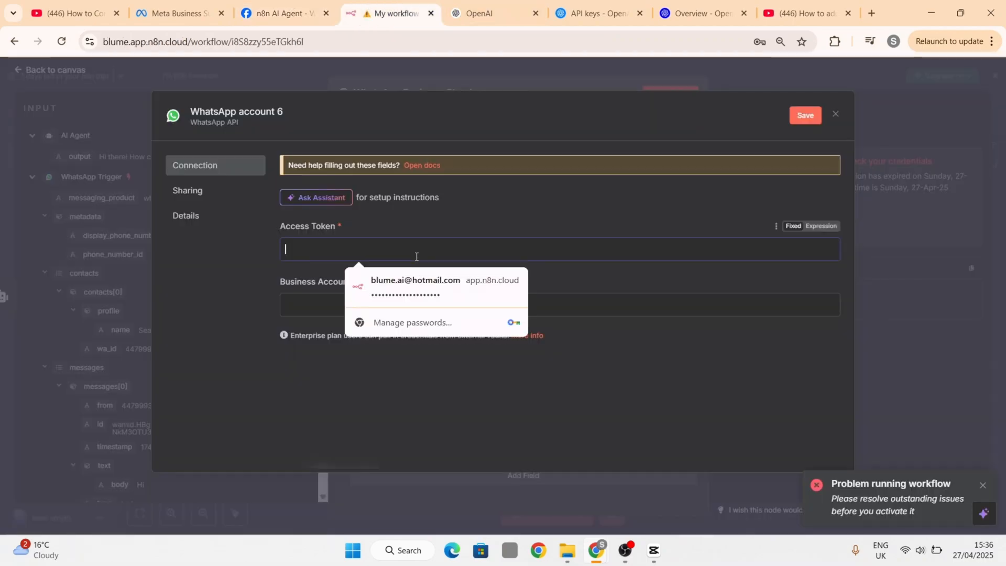
click(282, 13)
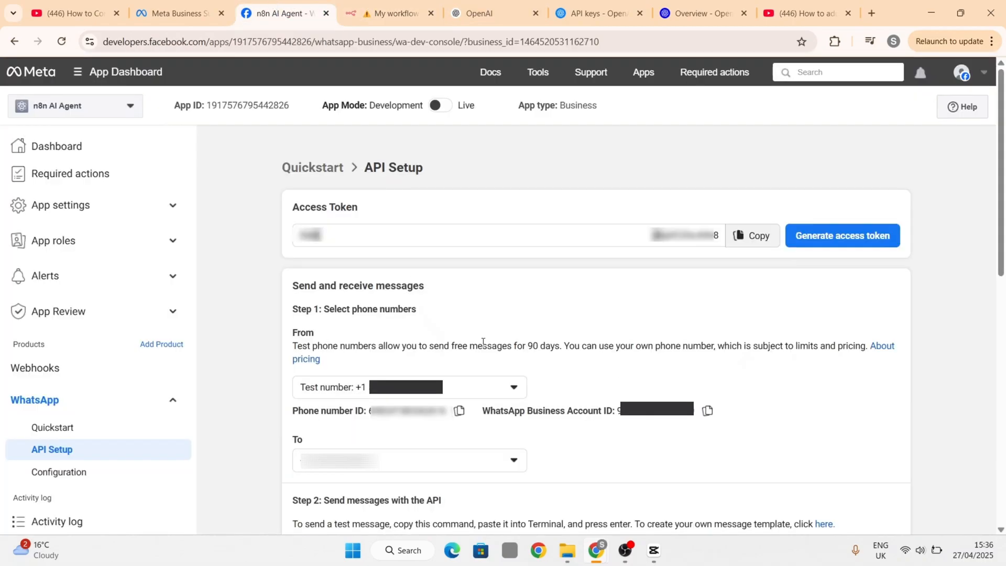
click(708, 410)
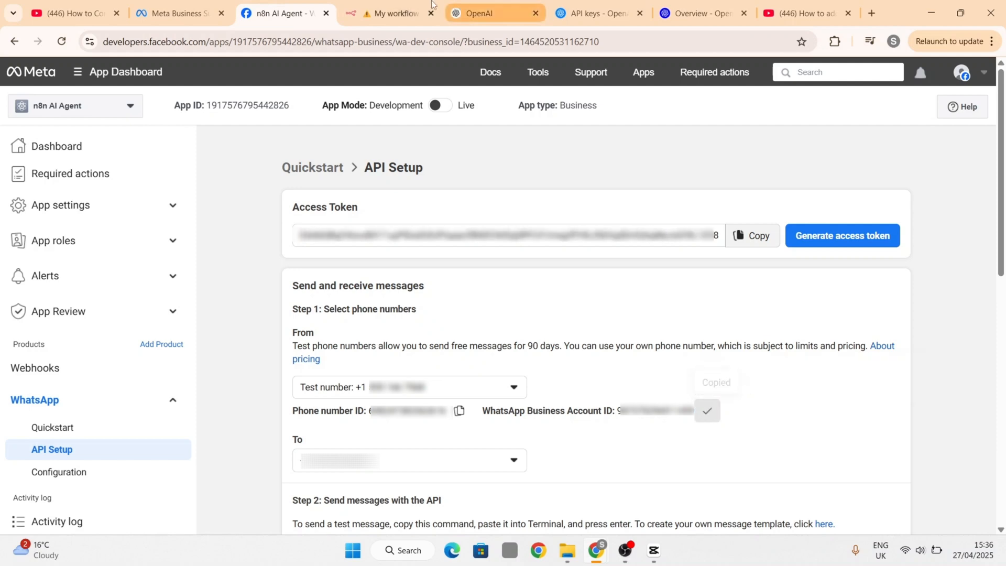
click(395, 13)
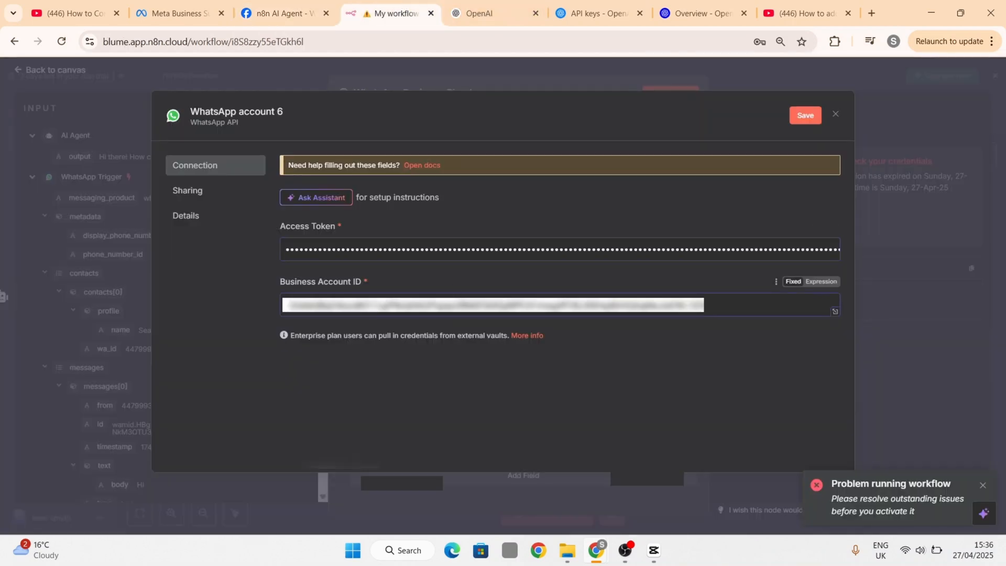
click(804, 115)
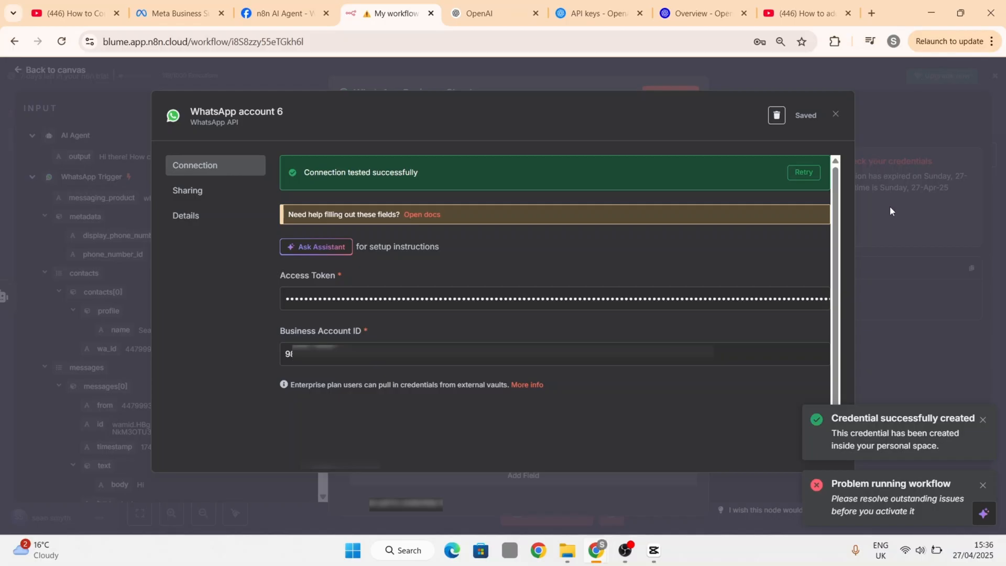
click(834, 114)
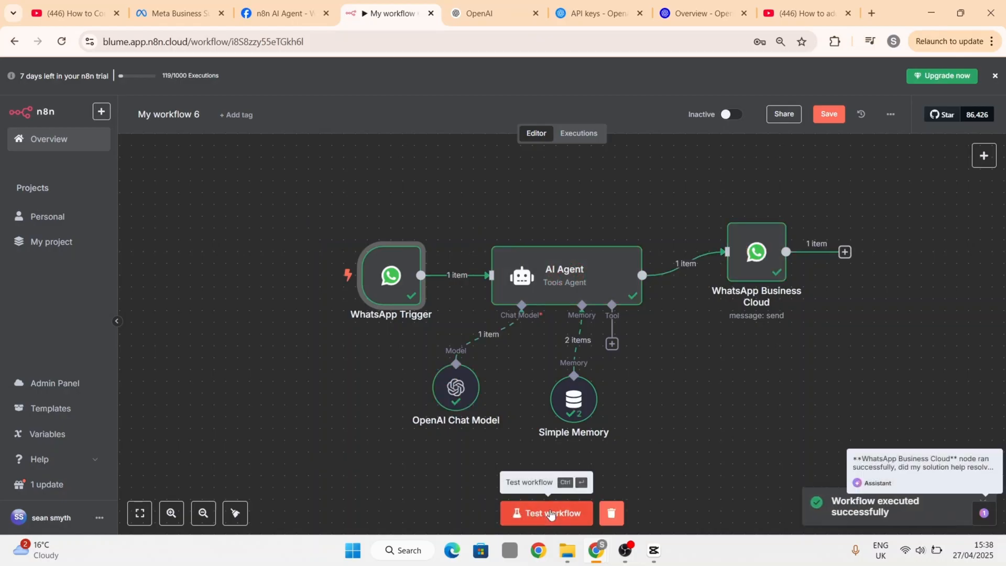
- Add the AI Agent system message 'You are a helpful customer service bot for a shopping centre'
double_click(565, 275)
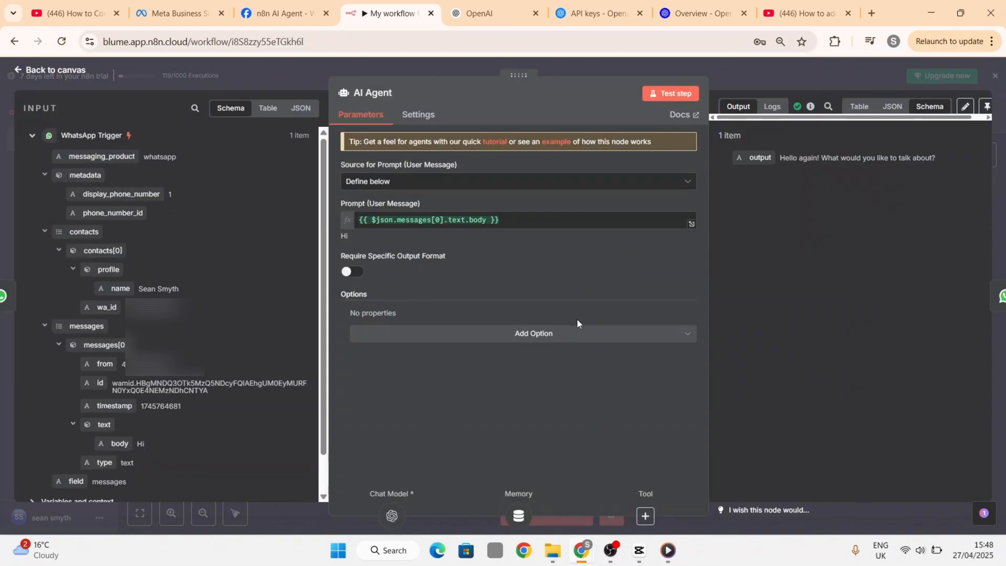
click(533, 333)
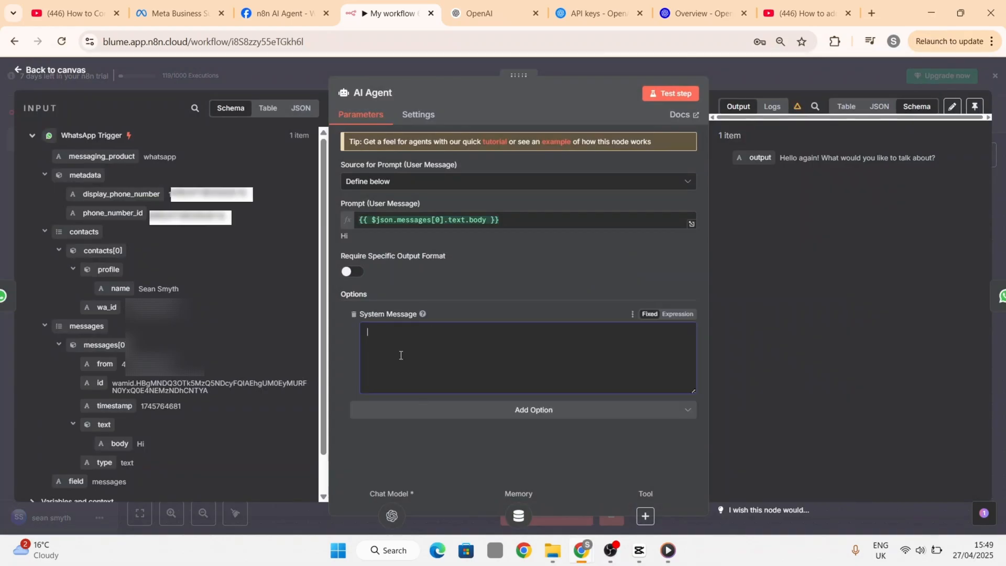
text(You are a helpful customer service bot for a shopping centre)
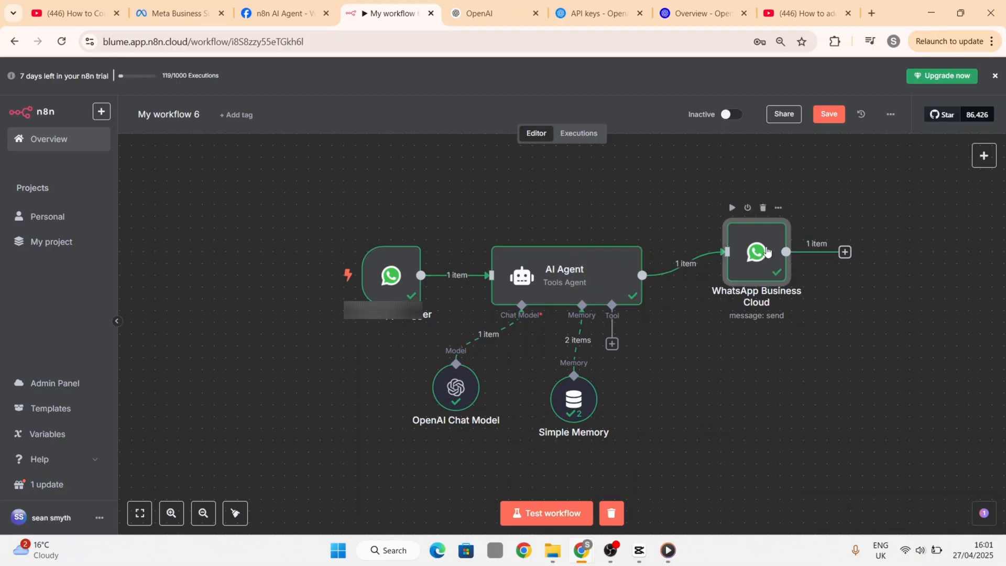
- Set the WhatsApp send node's Text Body to {{ $json.output }}
double_click(756, 252)
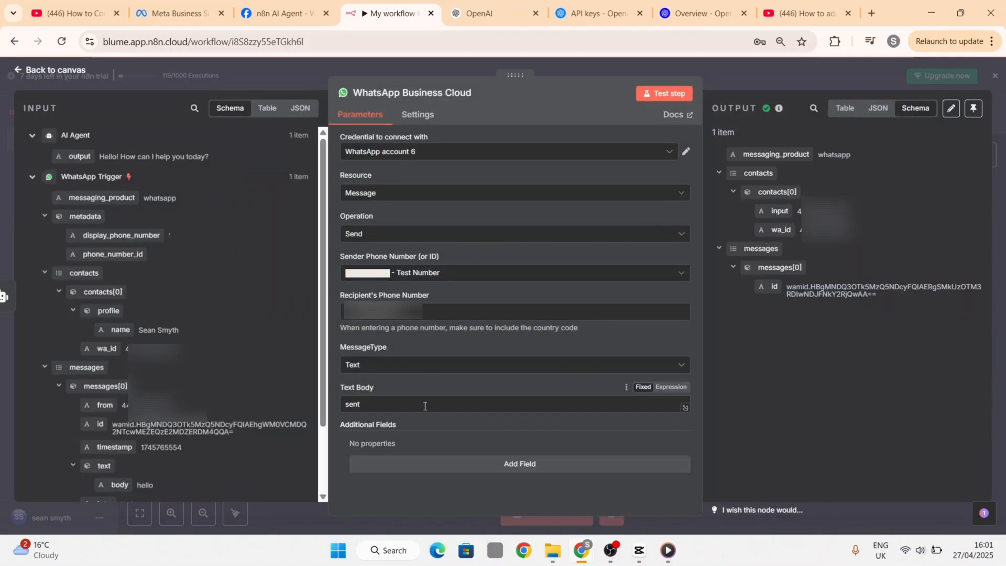
click(423, 404)
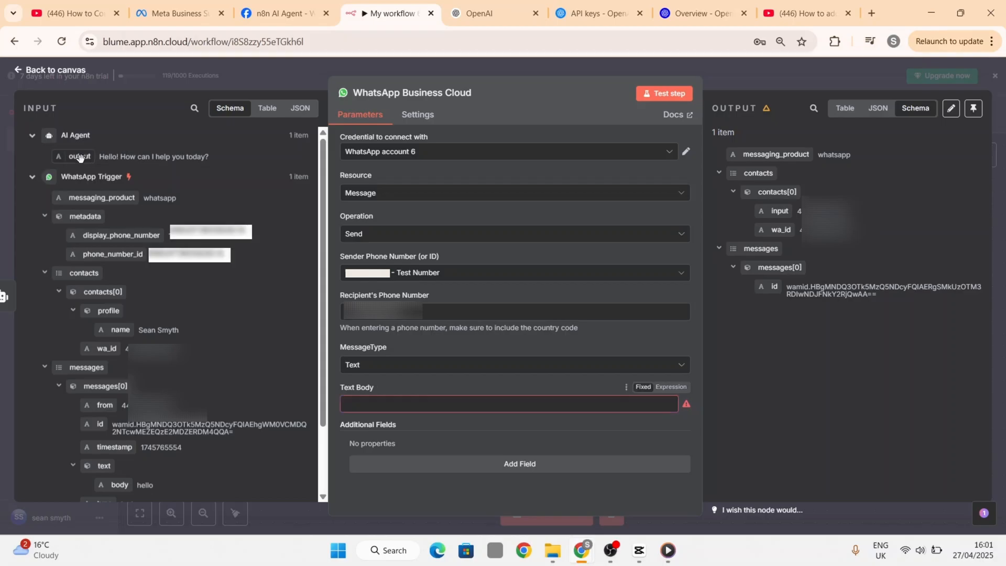
text({{ $json.output }})
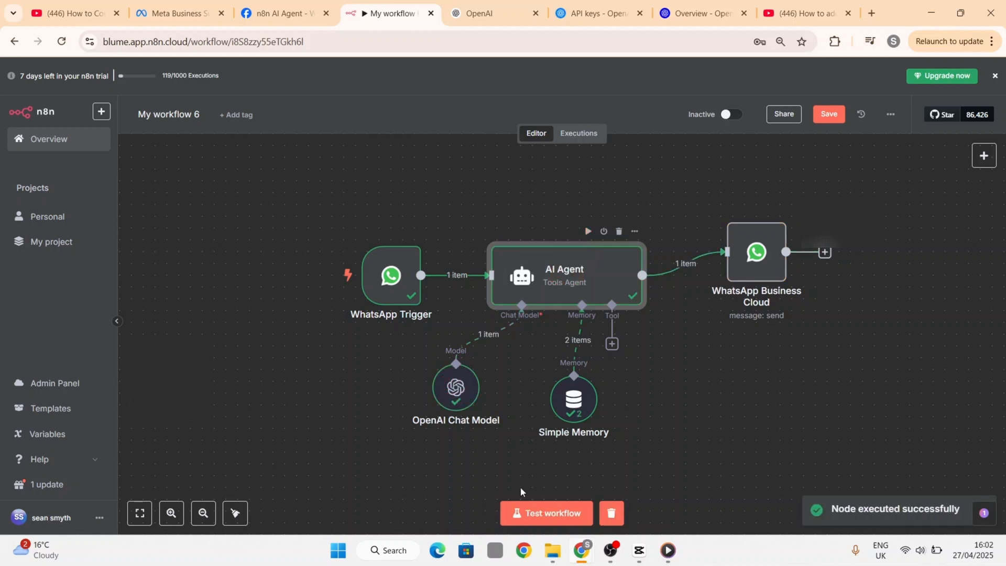
mouse_move(543, 513)
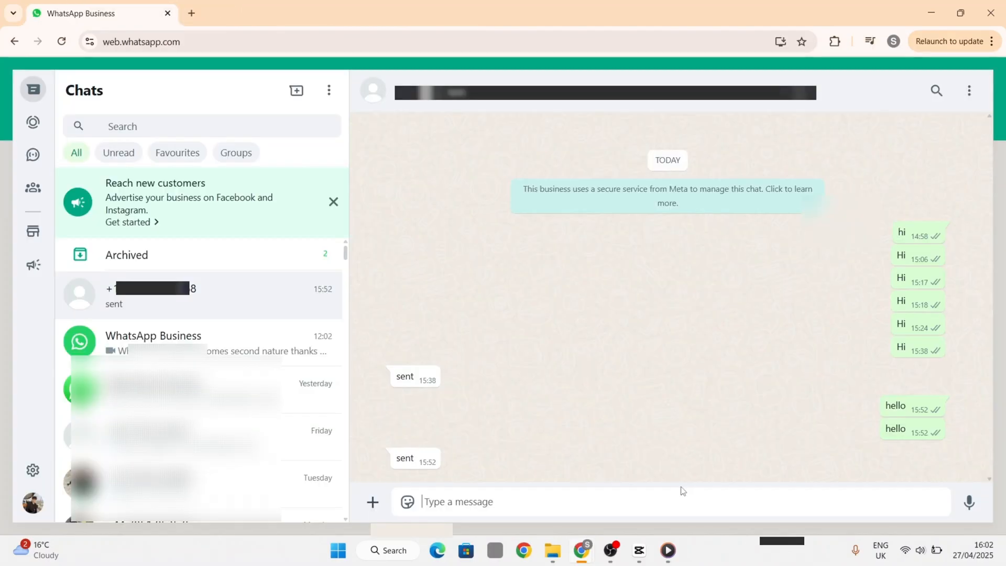
- Send the bot 'hello', then ask 'can you recommend good clothes shop'
text(hell)
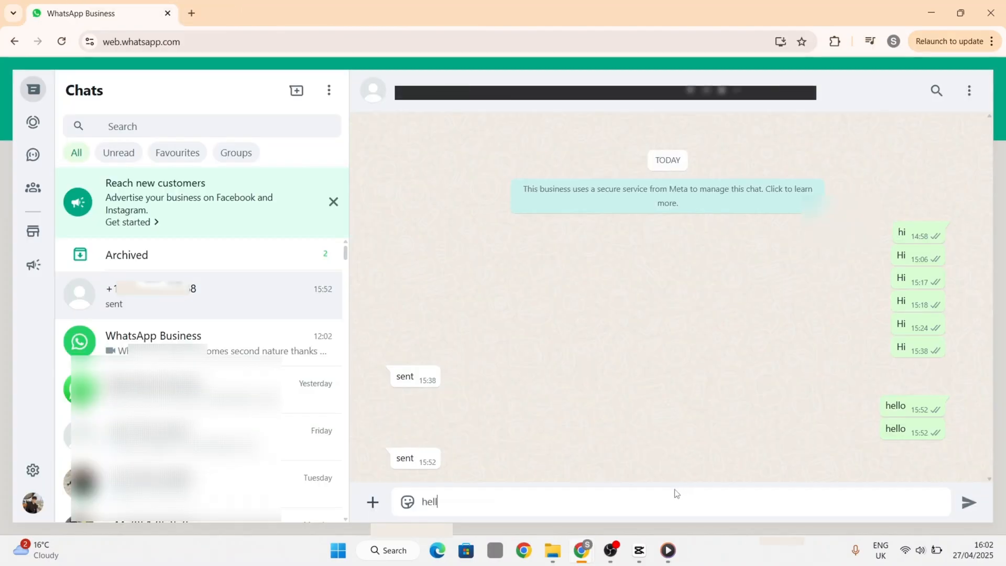
key(Enter)
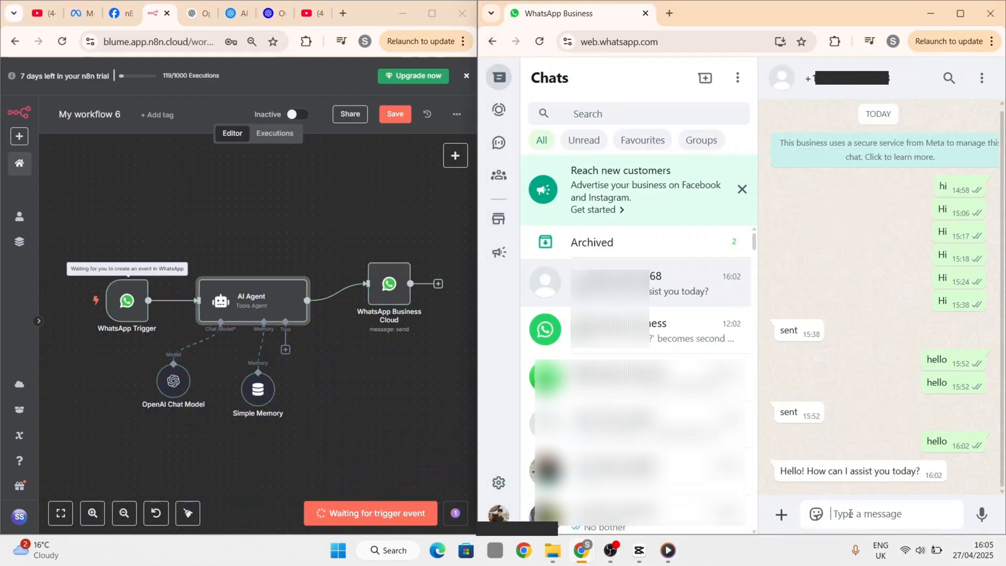
text(can you r)
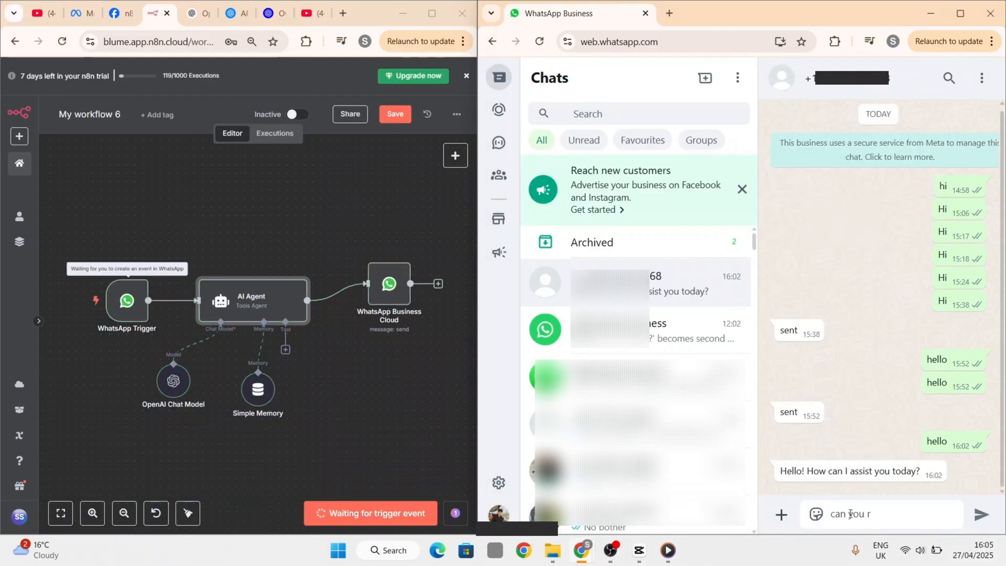
text(ecommend good clothes shop)
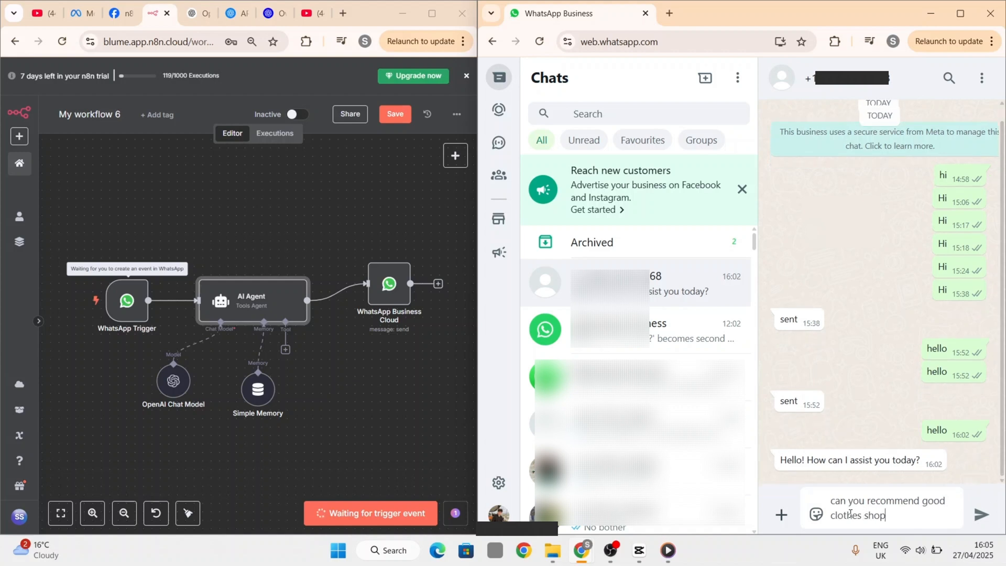
click(982, 515)
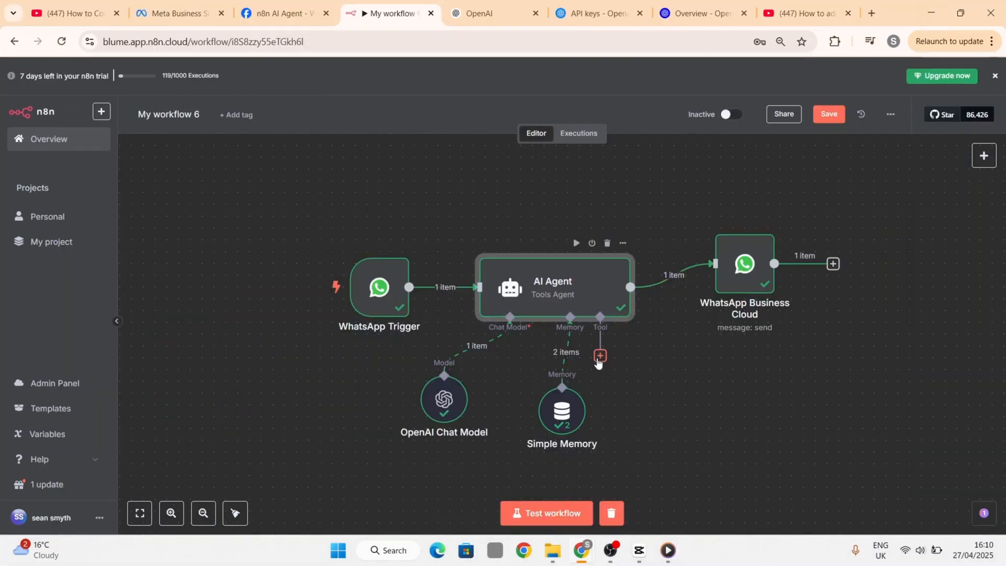
- Attach a Think Tool to the AI Agent's Tool connector
click(600, 355)
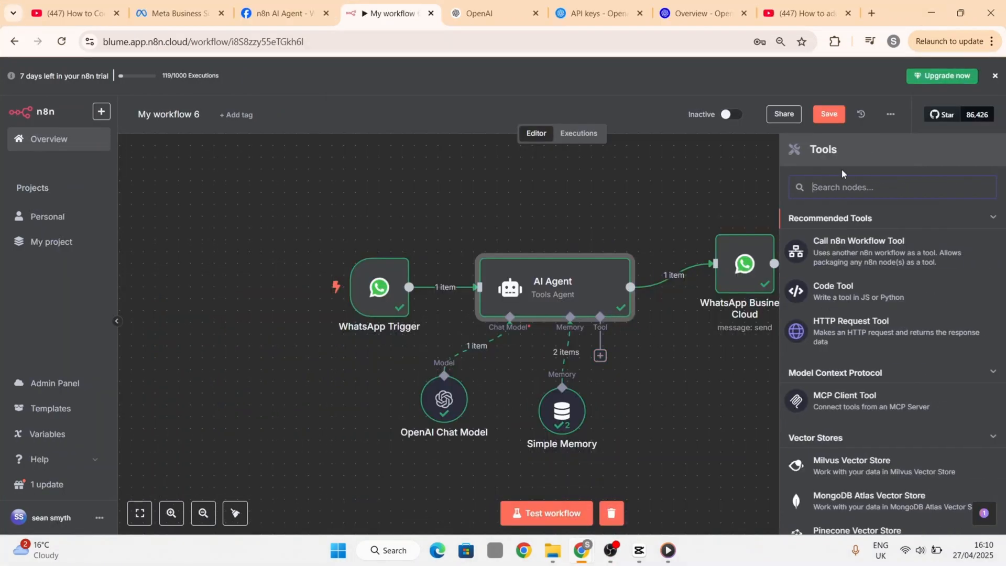
text(thikn)
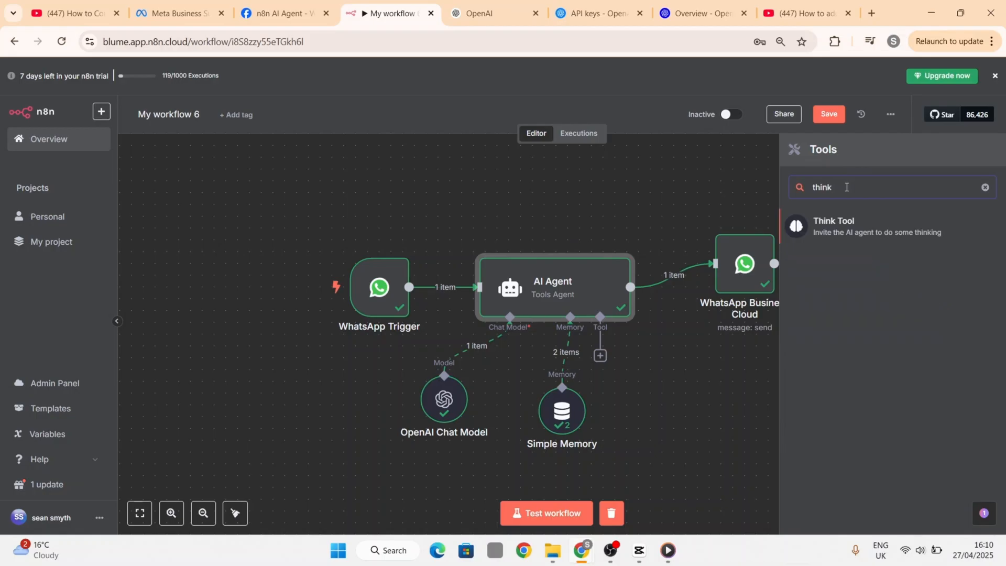
click(833, 225)
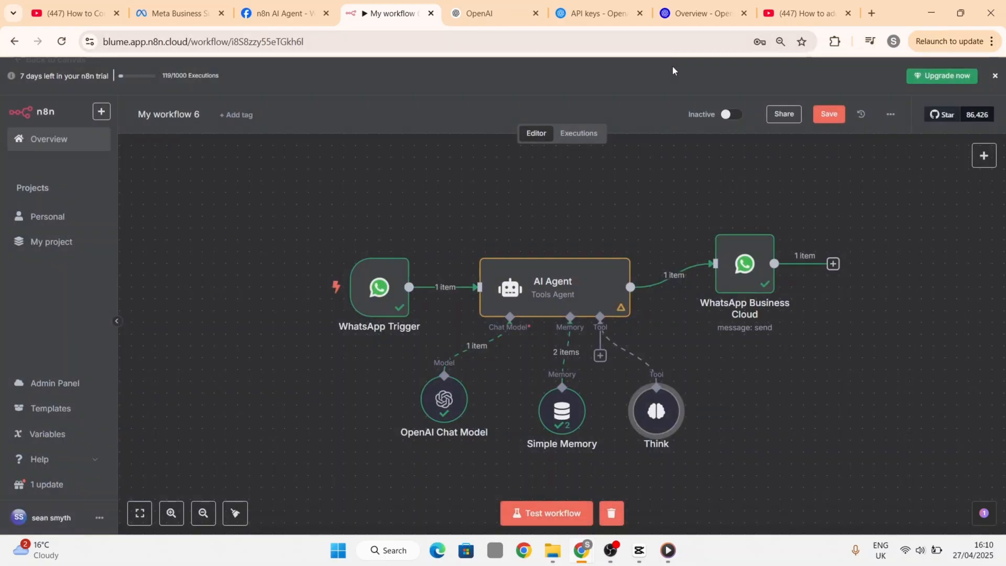
mouse_move(578, 248)
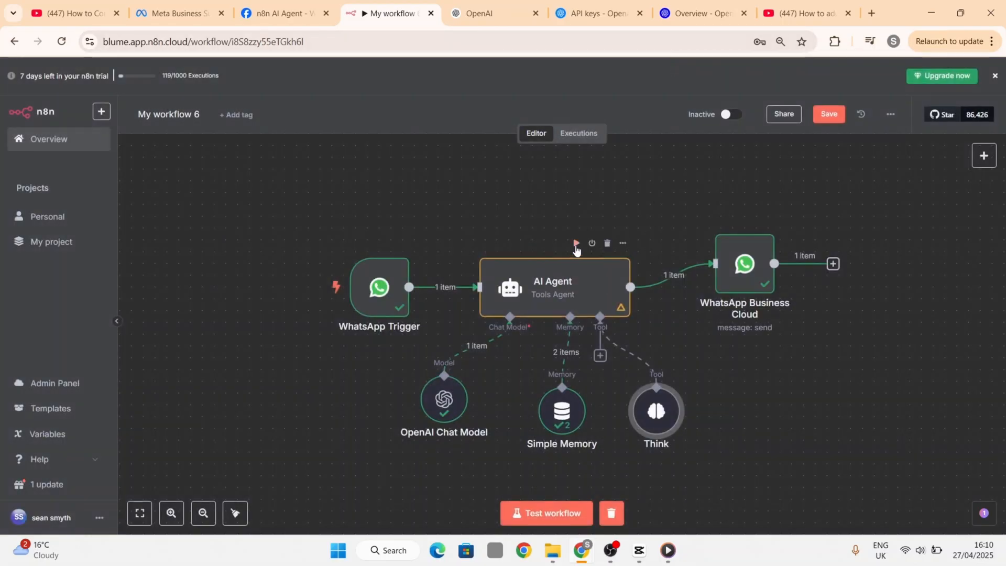